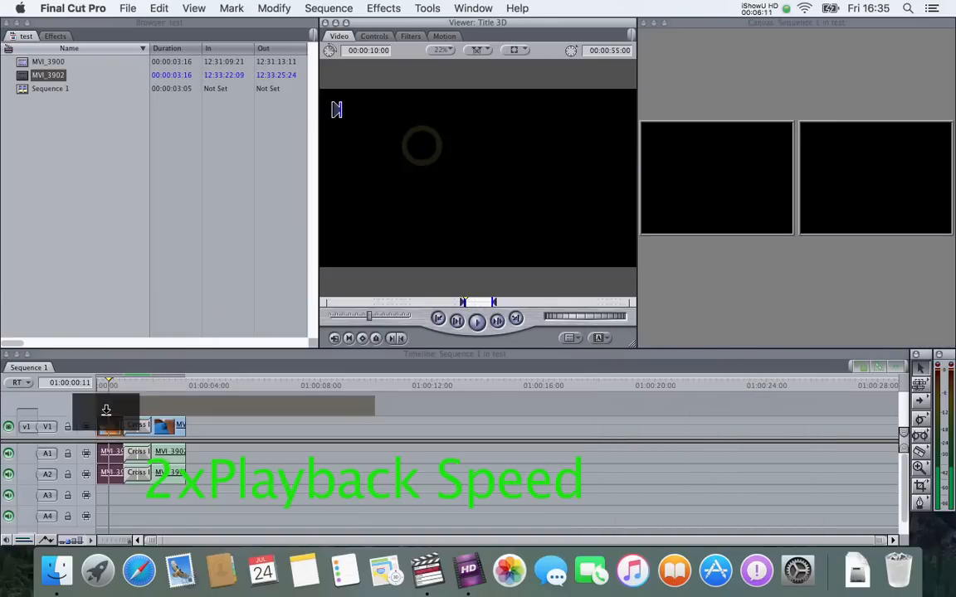
Give the Boris Title 3D generator the text 'Suitcase!!!'
{"action": "left_click", "coordinate": [375, 36]}
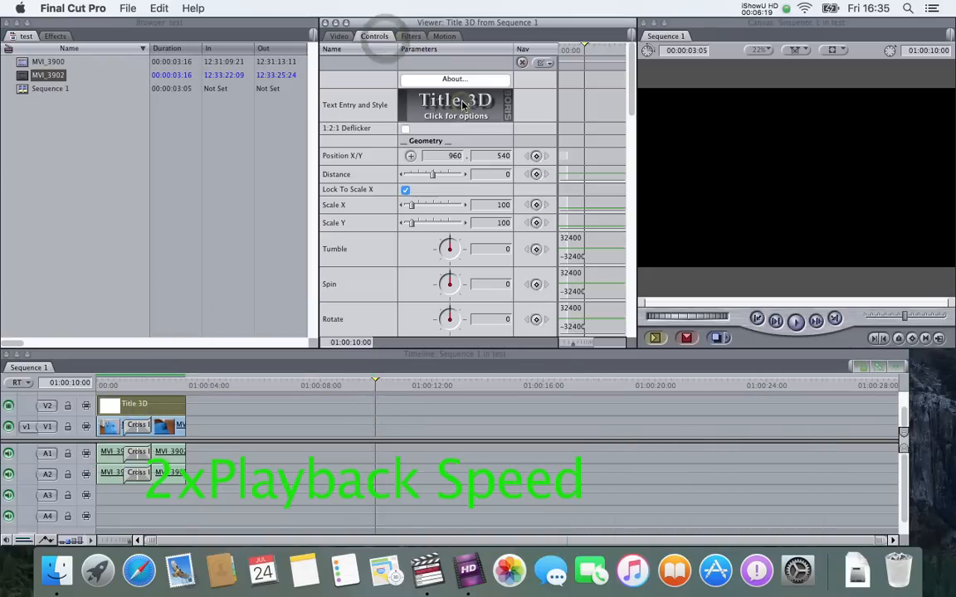
{"action": "left_click", "coordinate": [455, 109]}
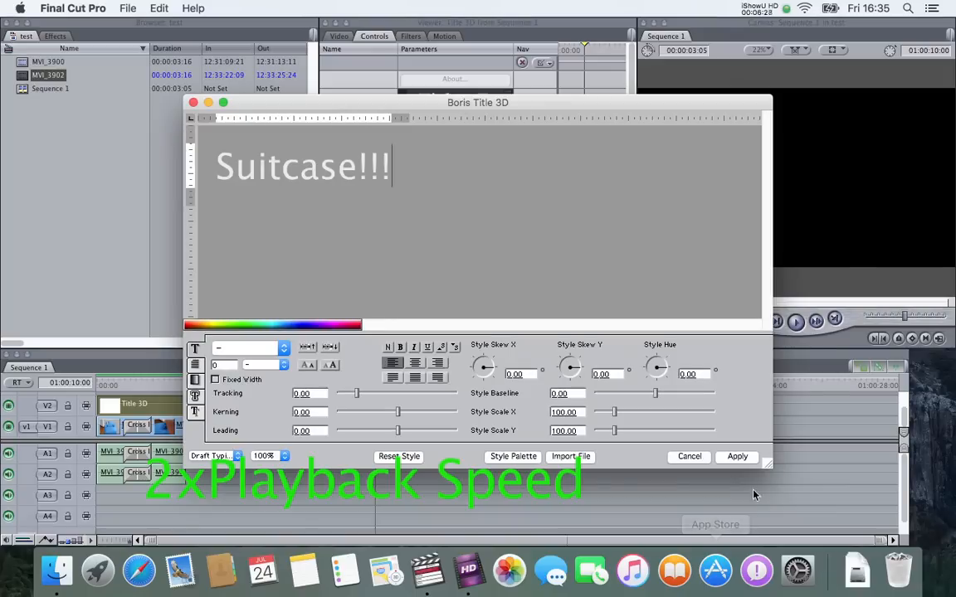
{"action": "left_click", "coordinate": [737, 457]}
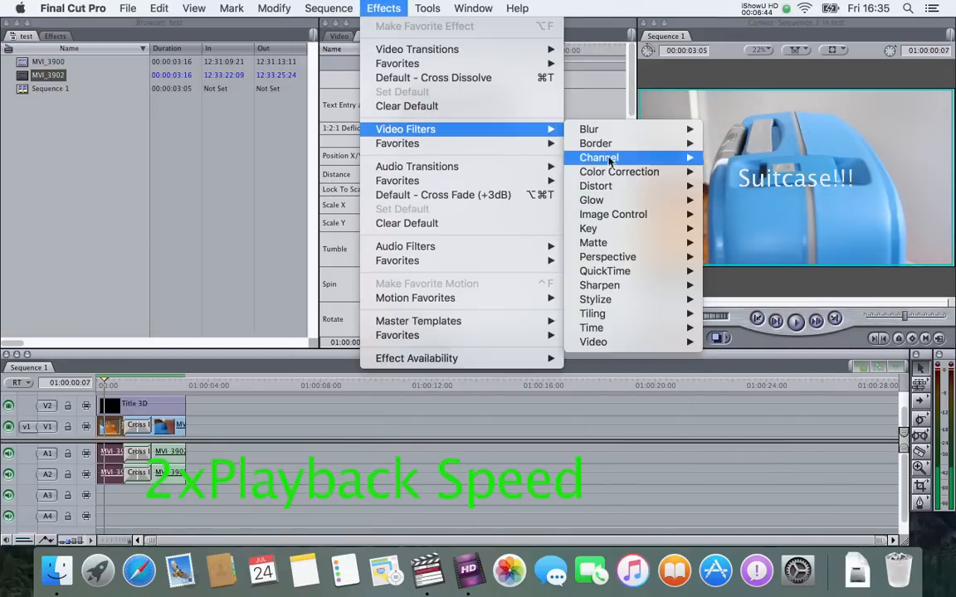
Apply a Color Corrector 3-way filter and paste it to the other clips via Paste Attributes with Filters
{"action": "left_click", "coordinate": [619, 171]}
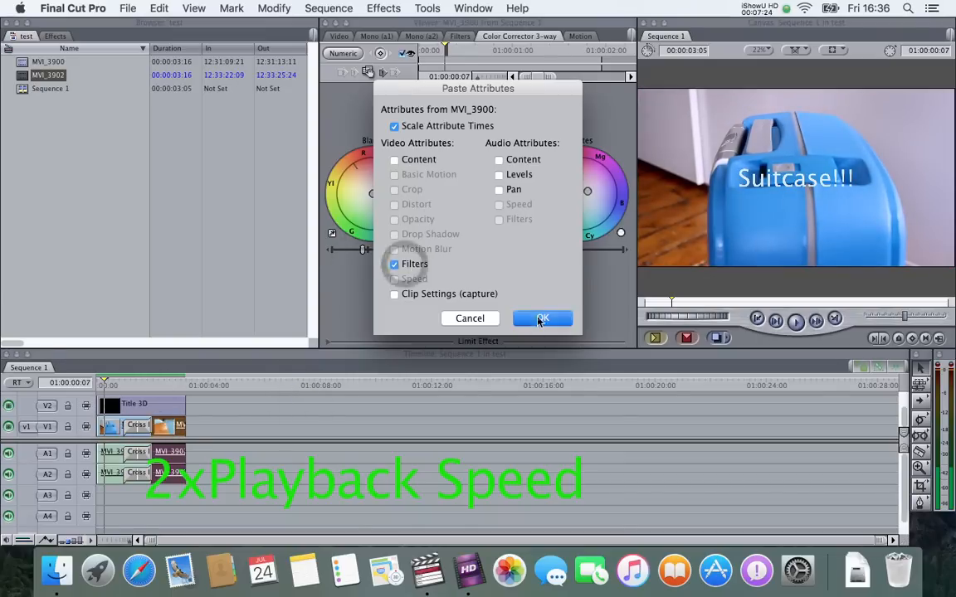
{"action": "left_click", "coordinate": [543, 319]}
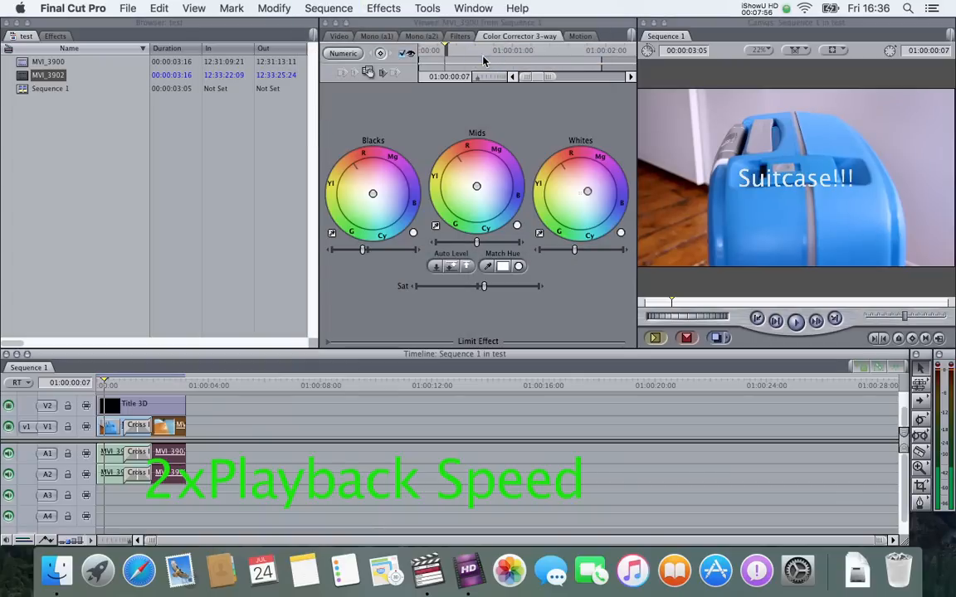
{"action": "left_click", "coordinate": [128, 7]}
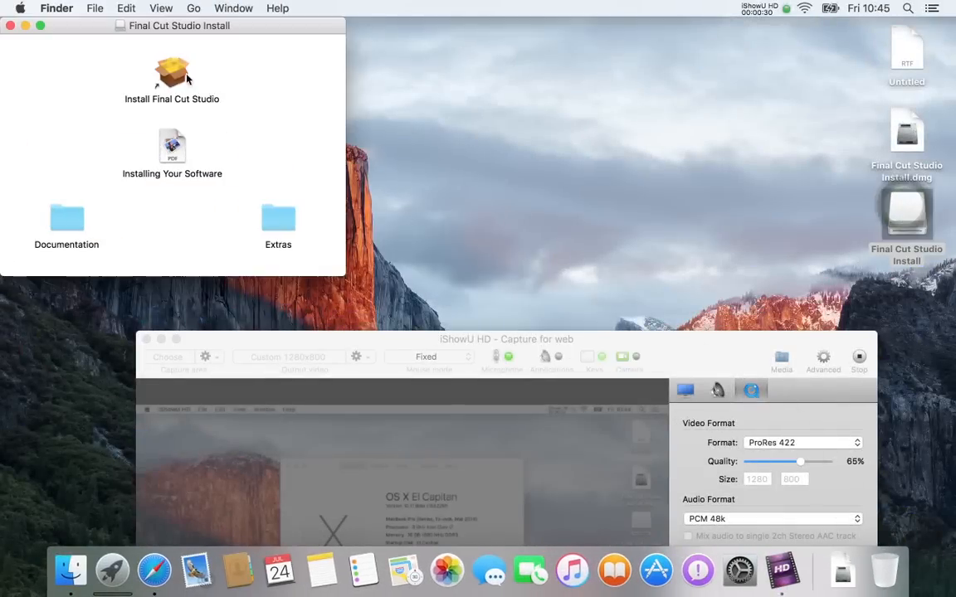
Launch the Final Cut Studio installer and accept El Capitan as the destination disk
{"action": "double_click", "coordinate": [173, 73]}
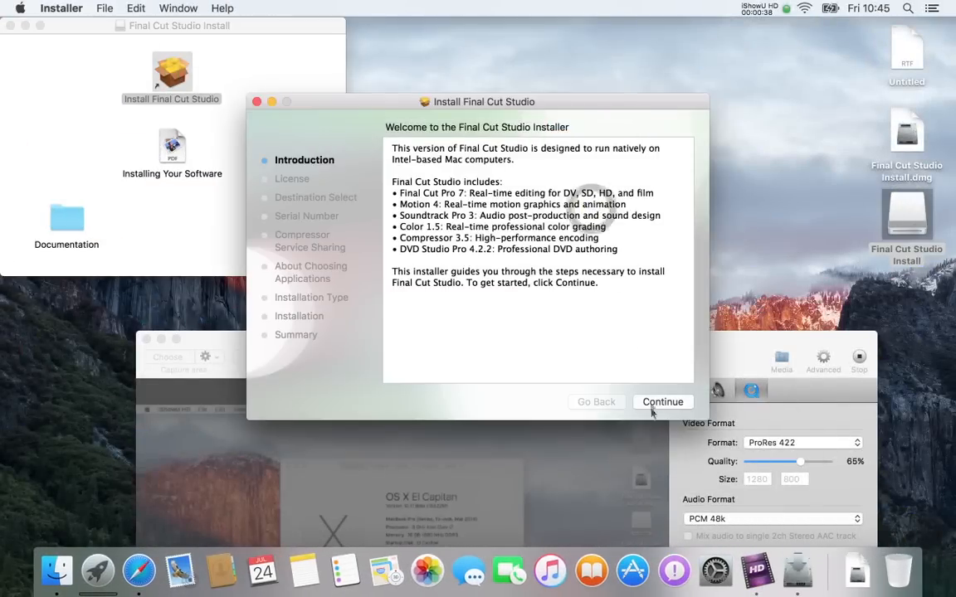
{"action": "left_click", "coordinate": [662, 402]}
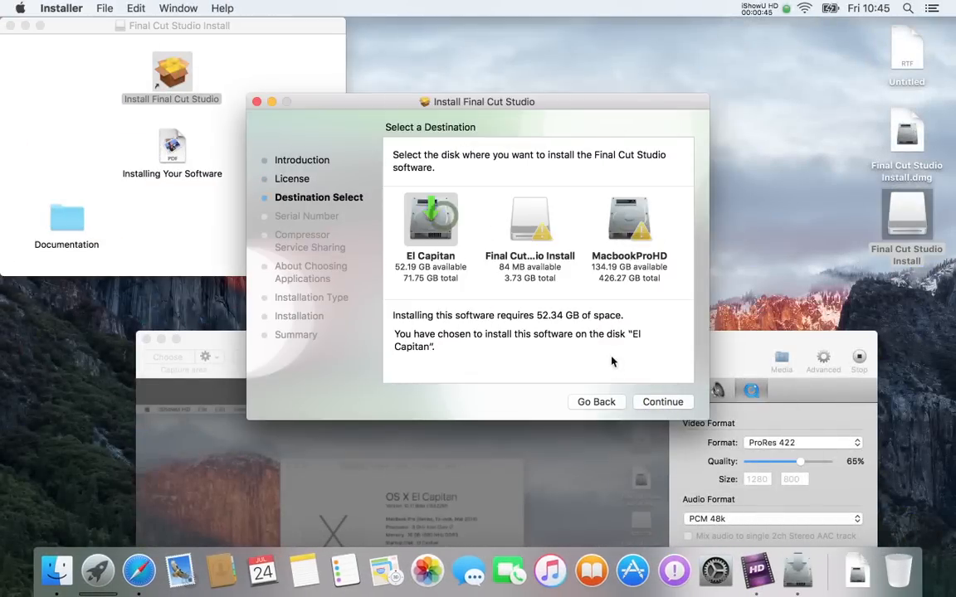
{"action": "left_click", "coordinate": [662, 402]}
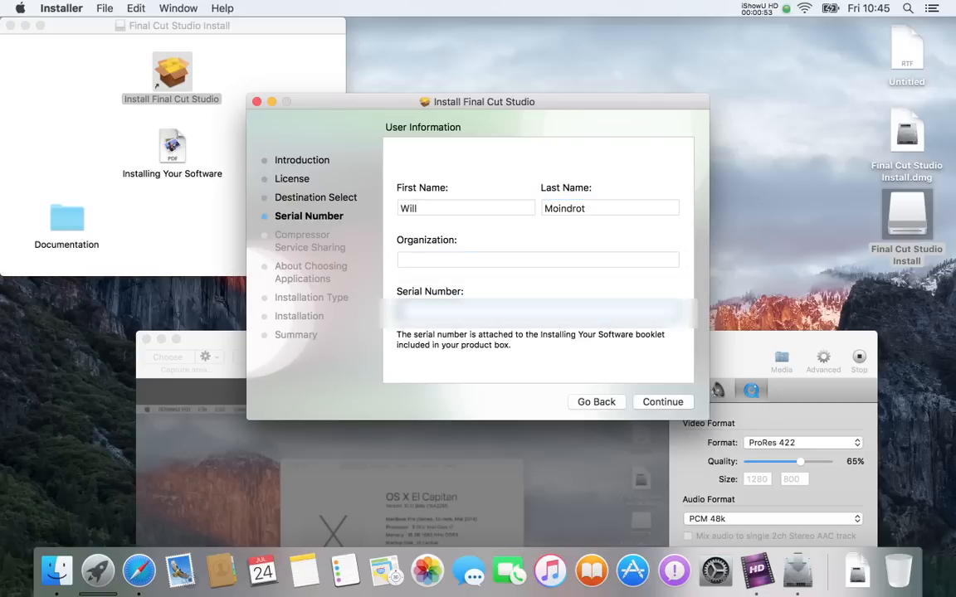
{"action": "left_click", "coordinate": [662, 401]}
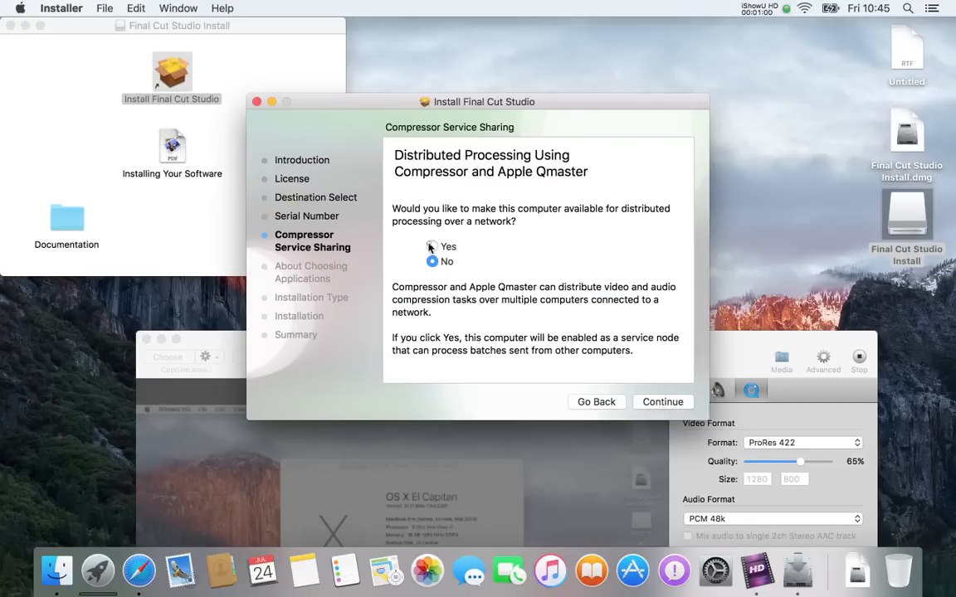
{"action": "left_click", "coordinate": [662, 402]}
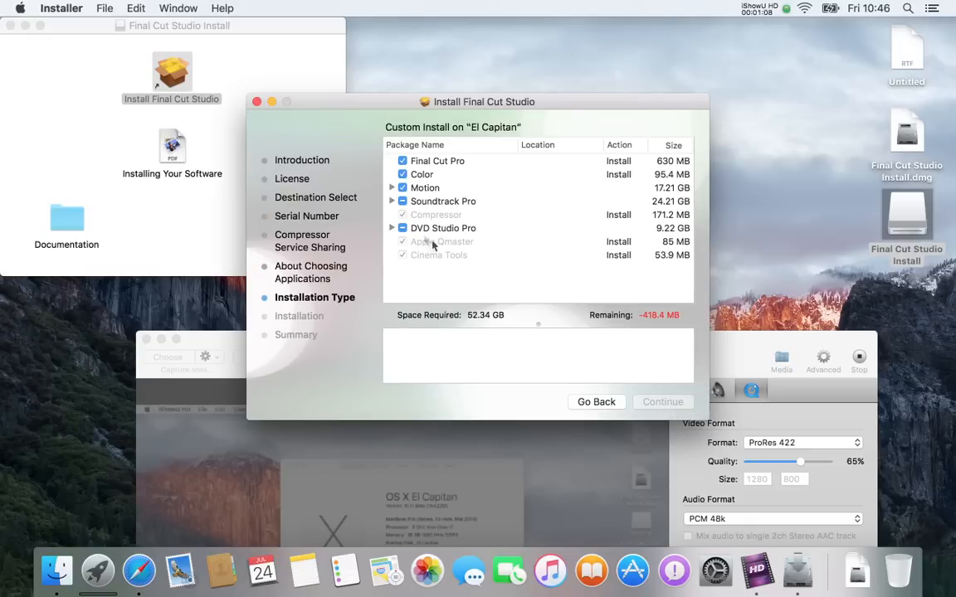
Leave the large optional Soundtrack Pro content out of the custom install and authorise installation
{"action": "left_click", "coordinate": [392, 201]}
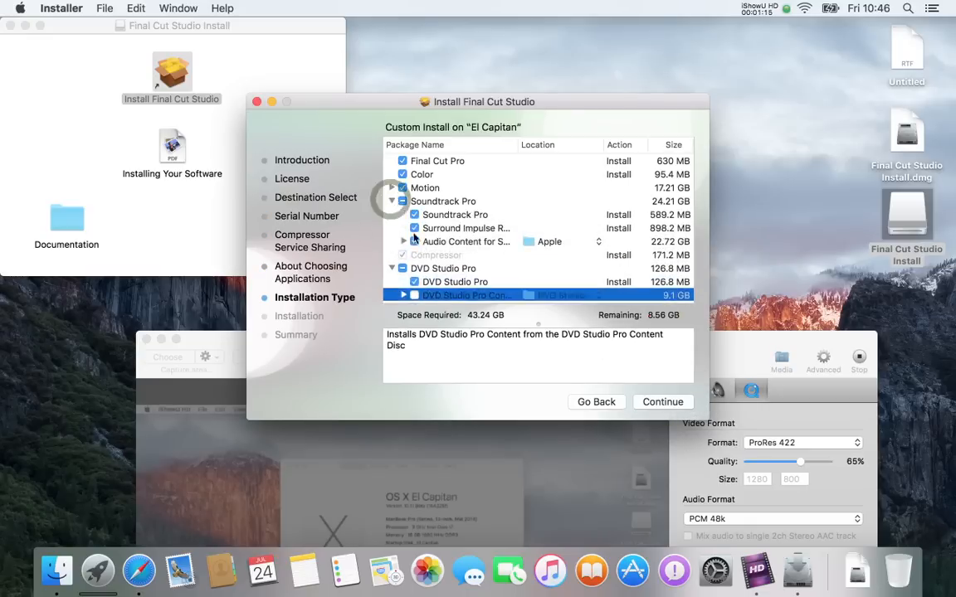
{"action": "left_click", "coordinate": [392, 192]}
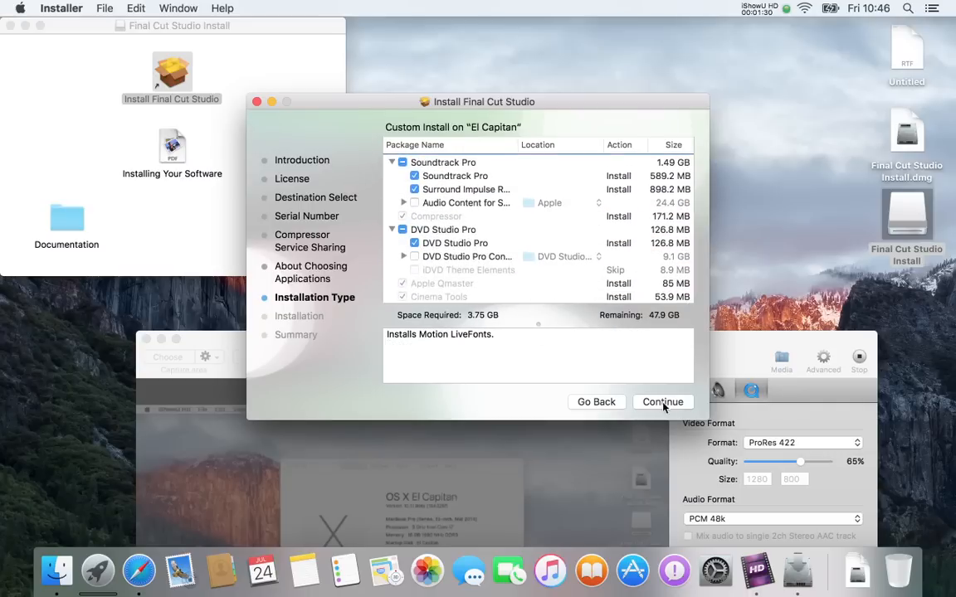
{"action": "left_click", "coordinate": [662, 402]}
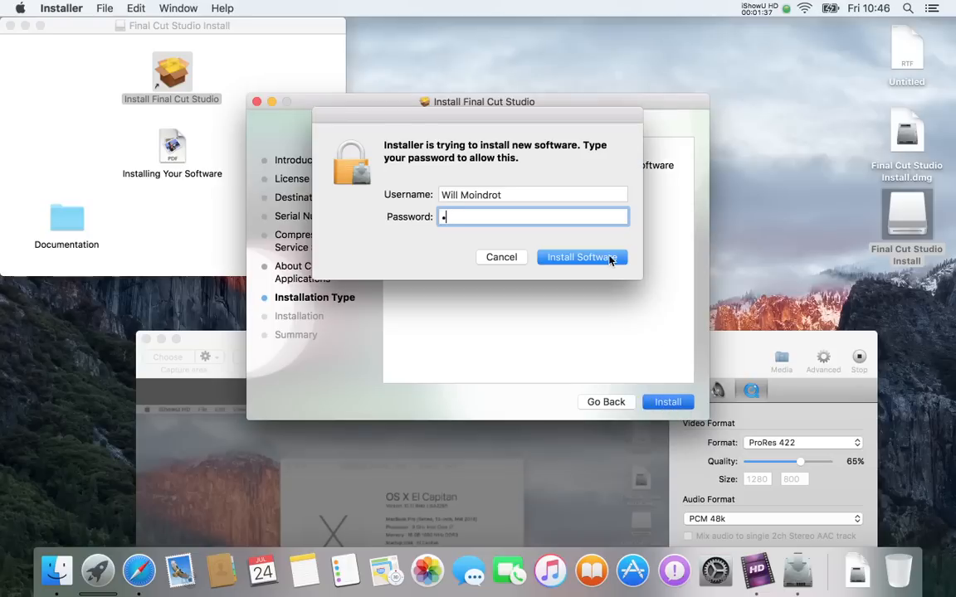
{"action": "left_click", "coordinate": [581, 255]}
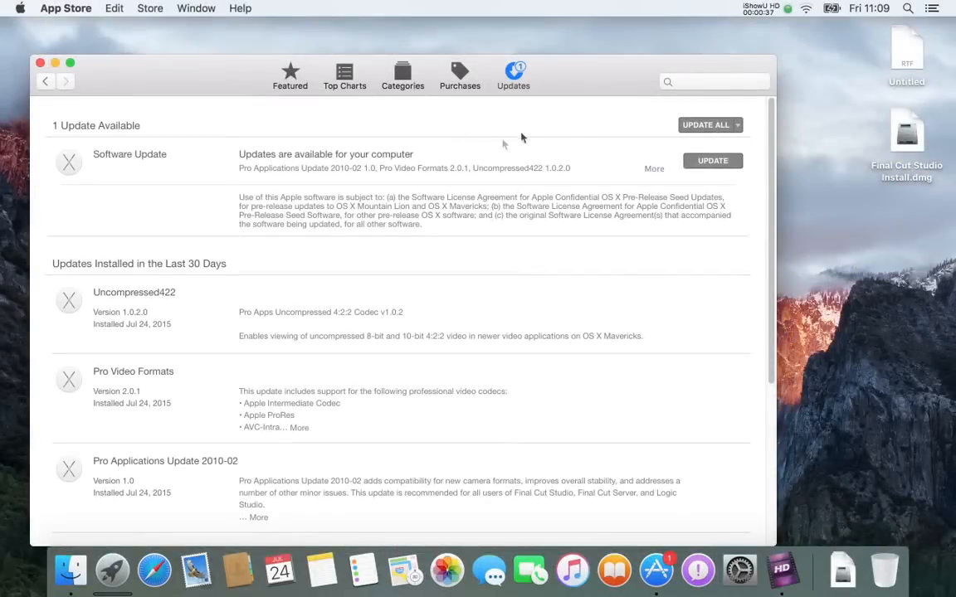
Install the pending Pro Applications software update from the App Store
{"action": "left_click", "coordinate": [705, 125]}
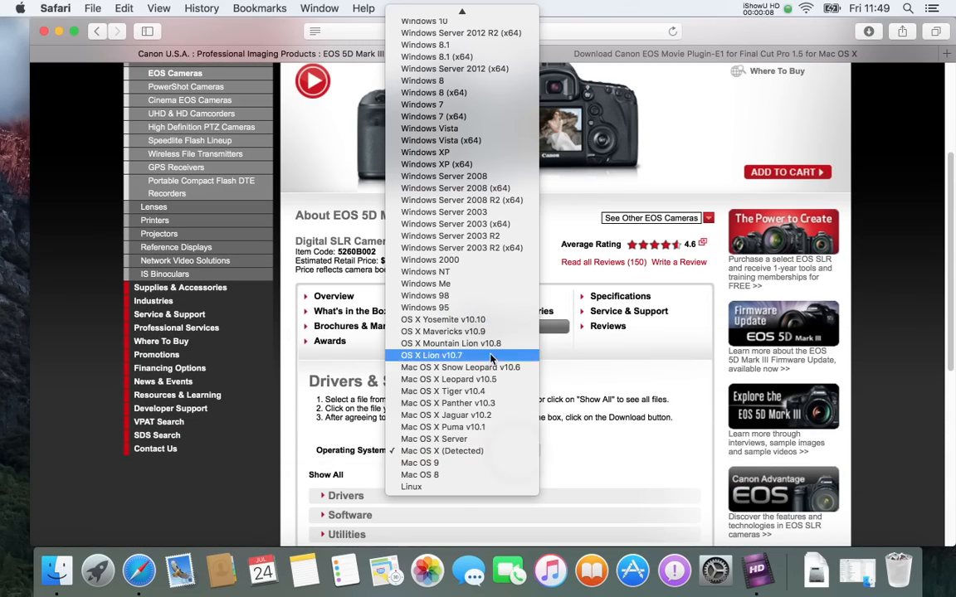
Download the EOS MOVIE Plugin-E1 for Mac OS X Snow Leopard from Canon and run its installer
{"action": "left_click", "coordinate": [458, 367]}
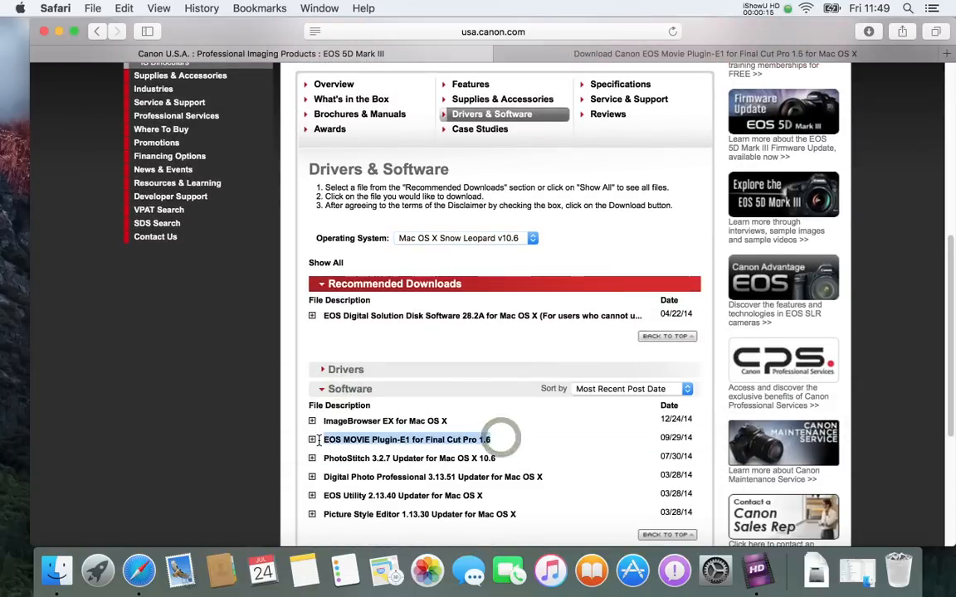
{"action": "left_click", "coordinate": [816, 571]}
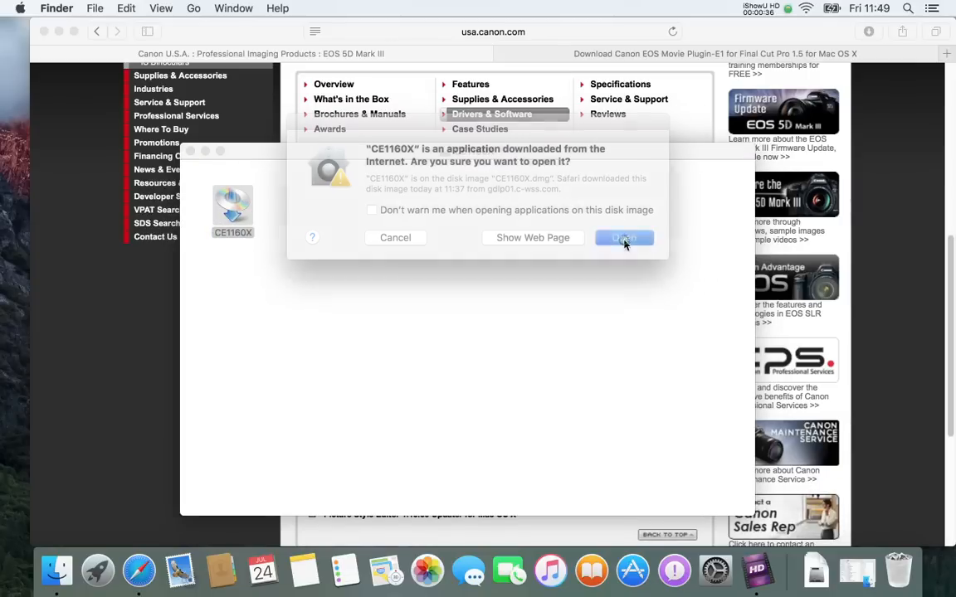
{"action": "left_click", "coordinate": [623, 239]}
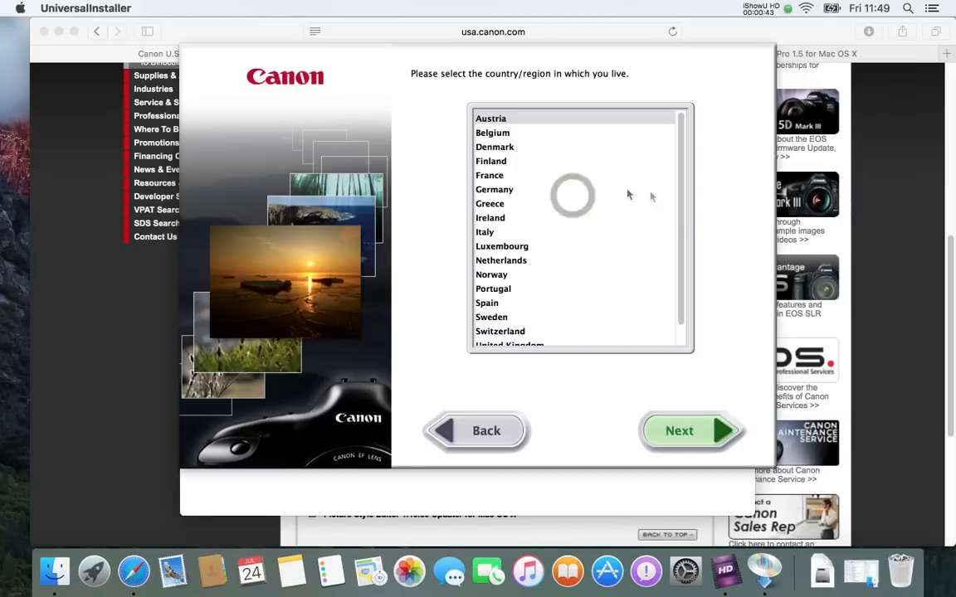
Confirm the country and accept the Canon licence agreement
{"action": "left_click", "coordinate": [690, 432]}
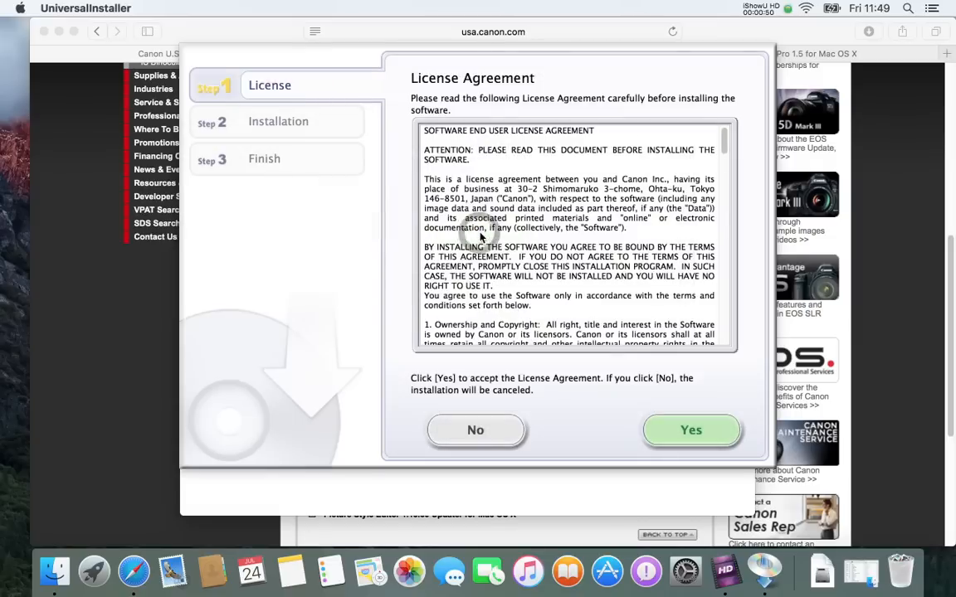
{"action": "left_click", "coordinate": [690, 430]}
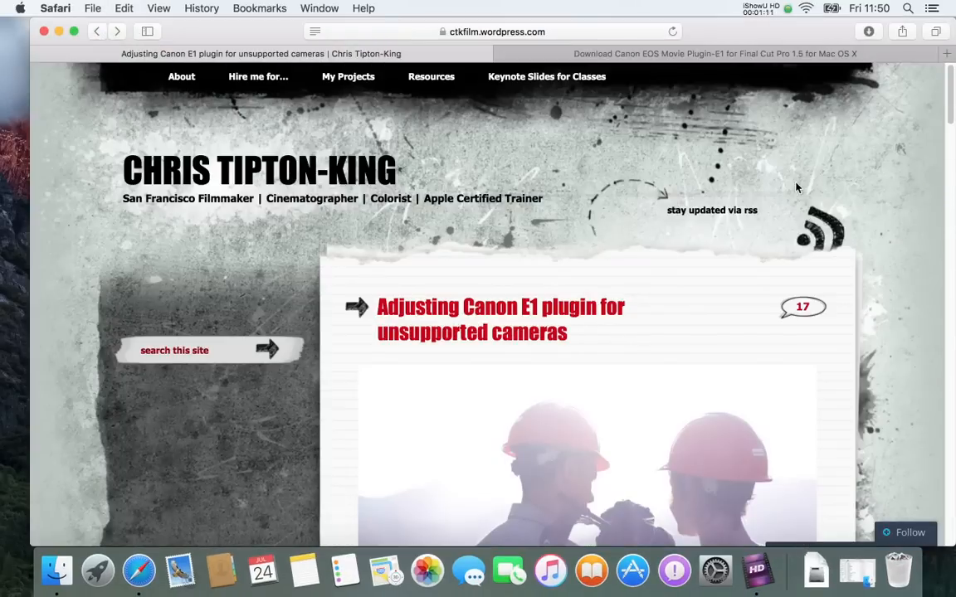
Locate the plugin's cameras.plist in Finder and open it for editing
{"action": "scroll", "scroll_direction": "down", "scroll_amount": 3}
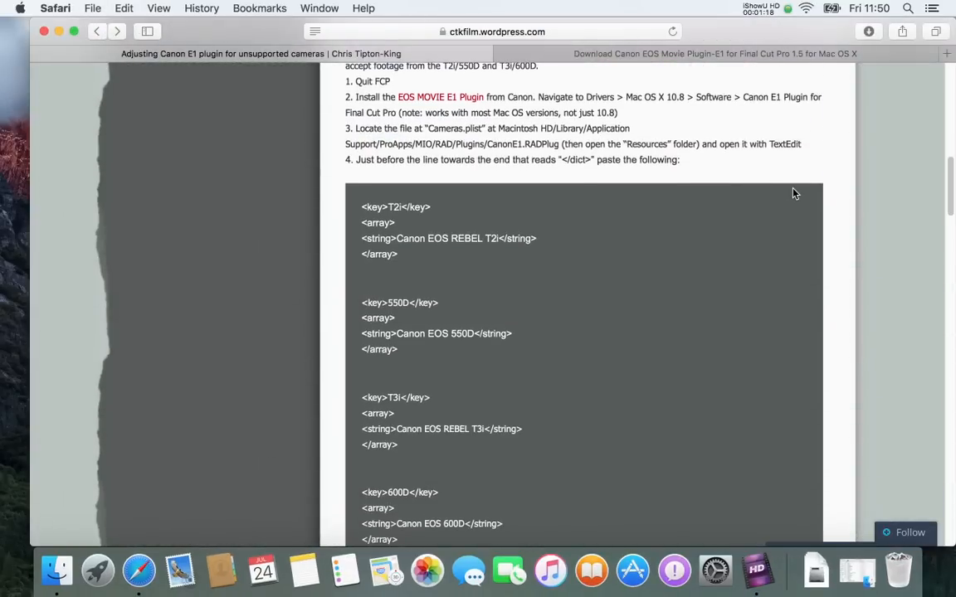
{"action": "left_click", "coordinate": [70, 570]}
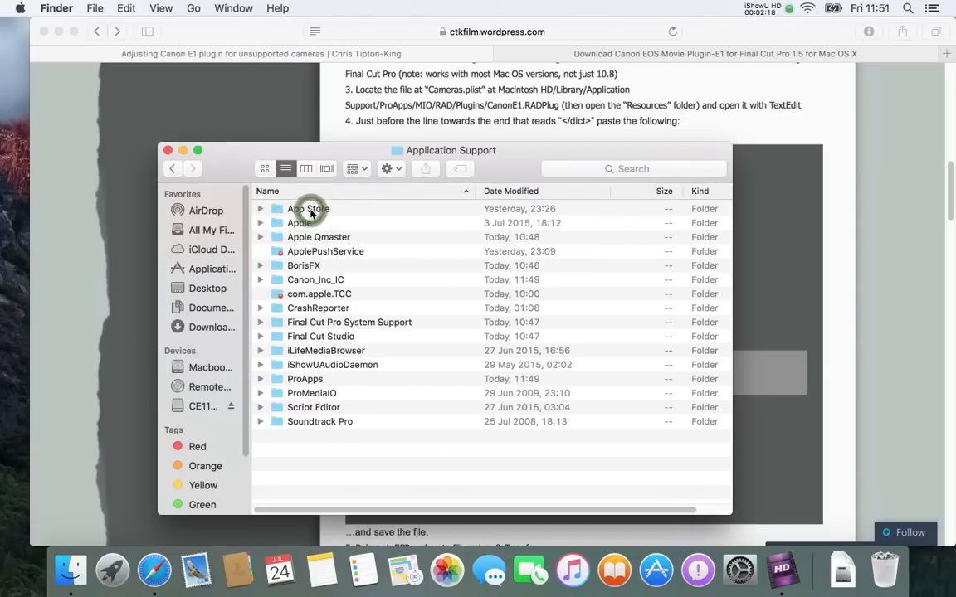
{"action": "double_click", "coordinate": [305, 379]}
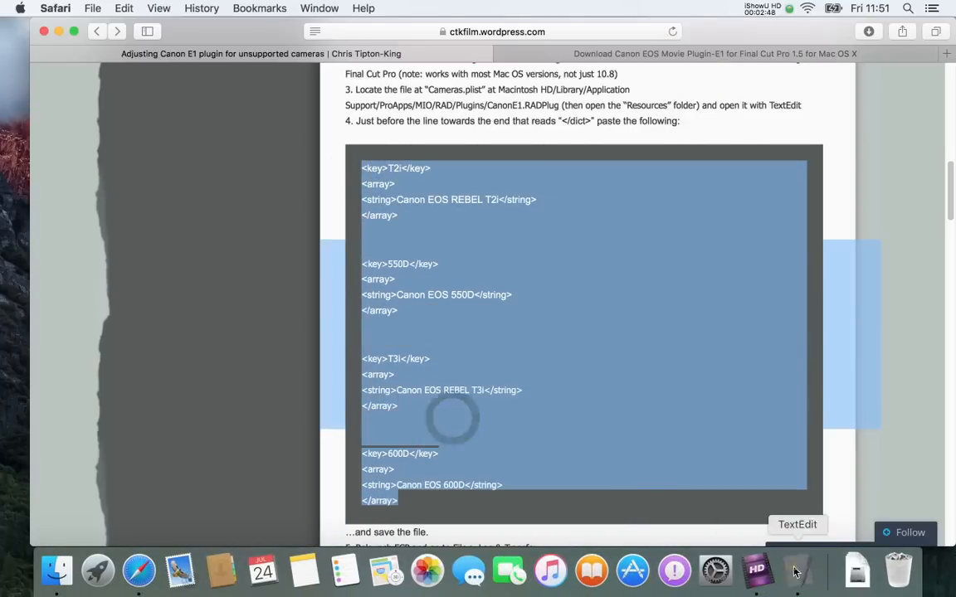
Save the camera list with the T2i, 550D, T3i and 600D entries as 'cameras copy' in Resources
{"action": "left_click", "coordinate": [796, 571]}
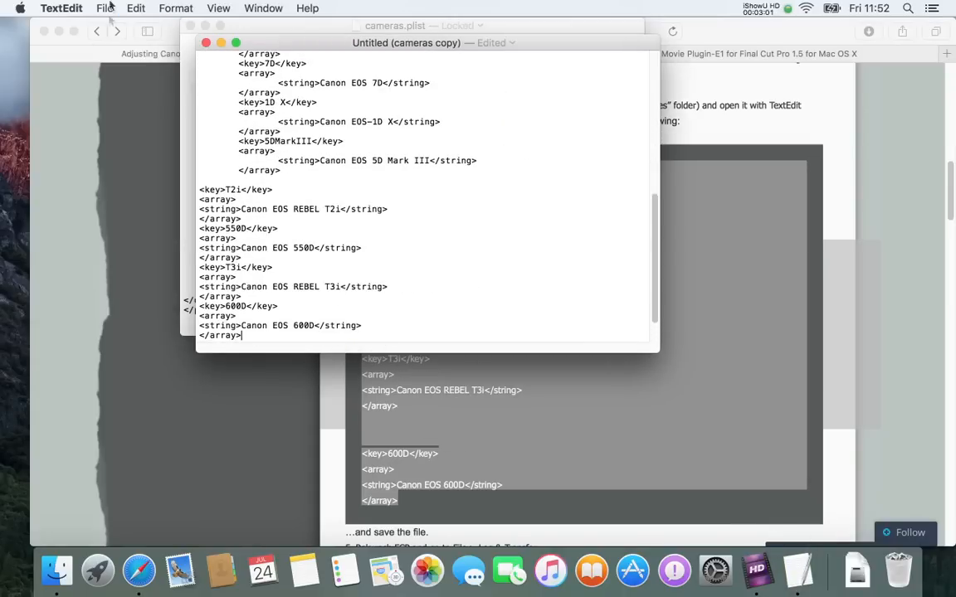
{"action": "key", "text": "cmd+s"}
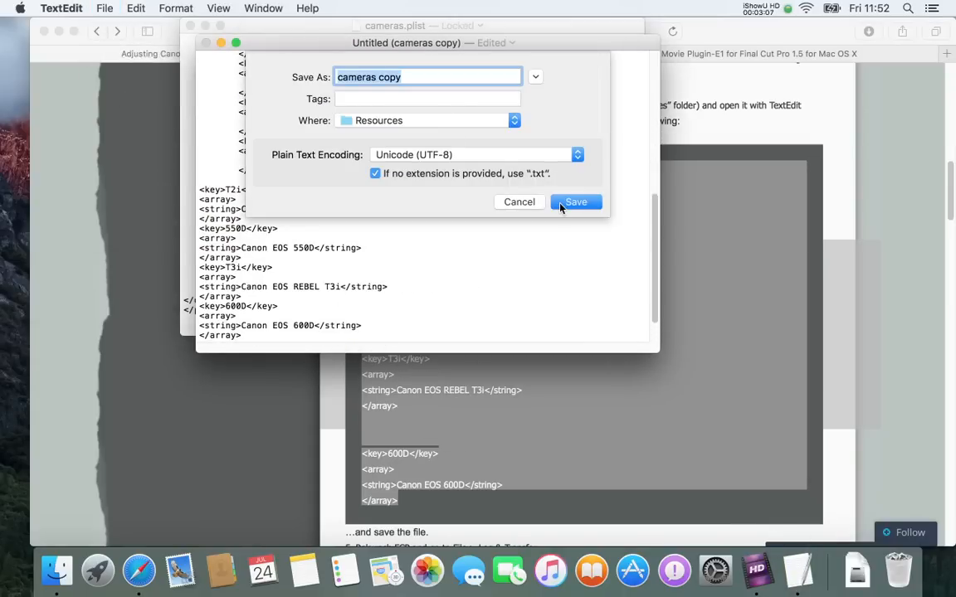
{"action": "left_click", "coordinate": [574, 202]}
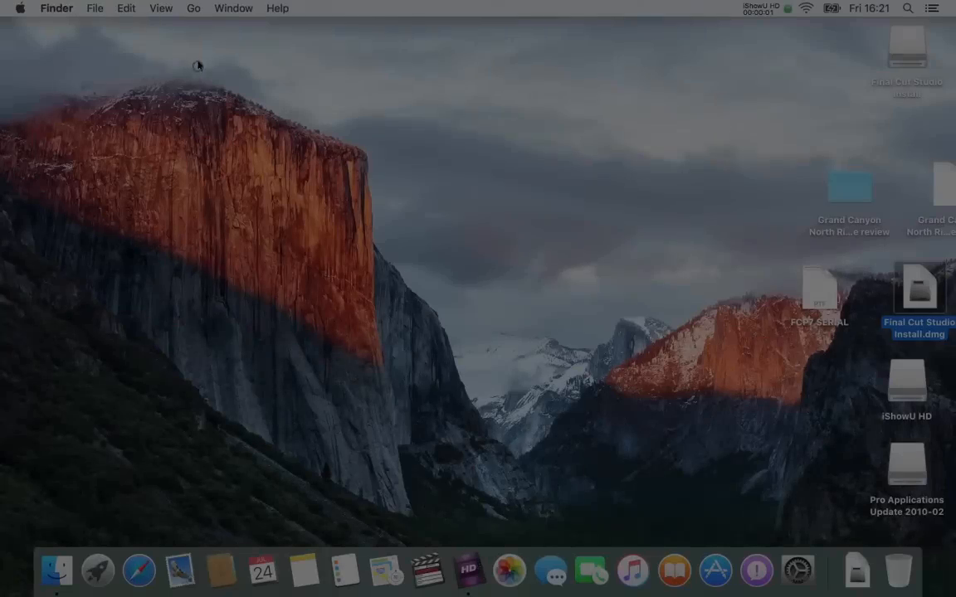
Launch Final Cut Pro from Applications and continue past the missing external A/V device warning
{"action": "left_click", "coordinate": [56, 571]}
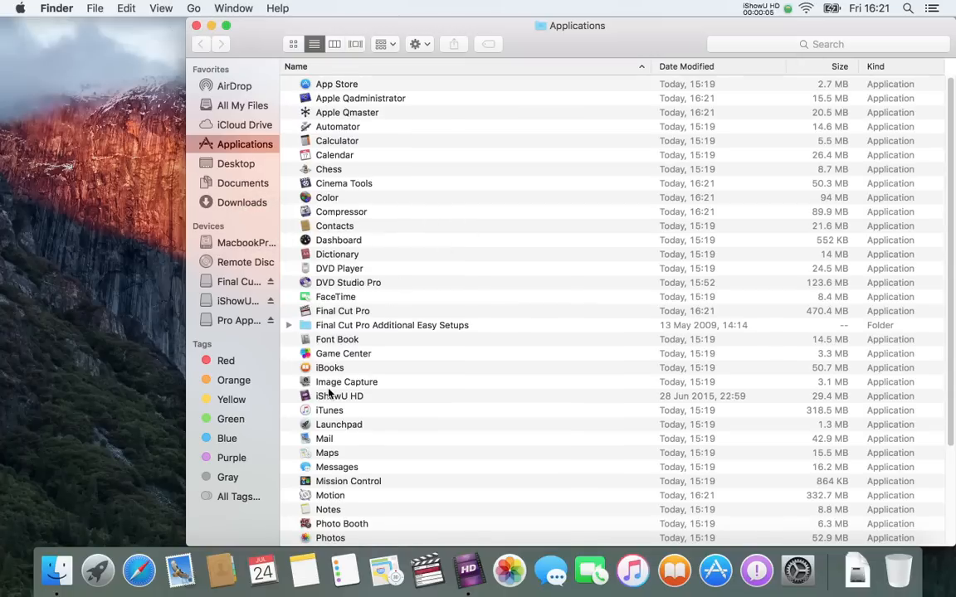
{"action": "scroll", "scroll_direction": "down", "scroll_amount": 3}
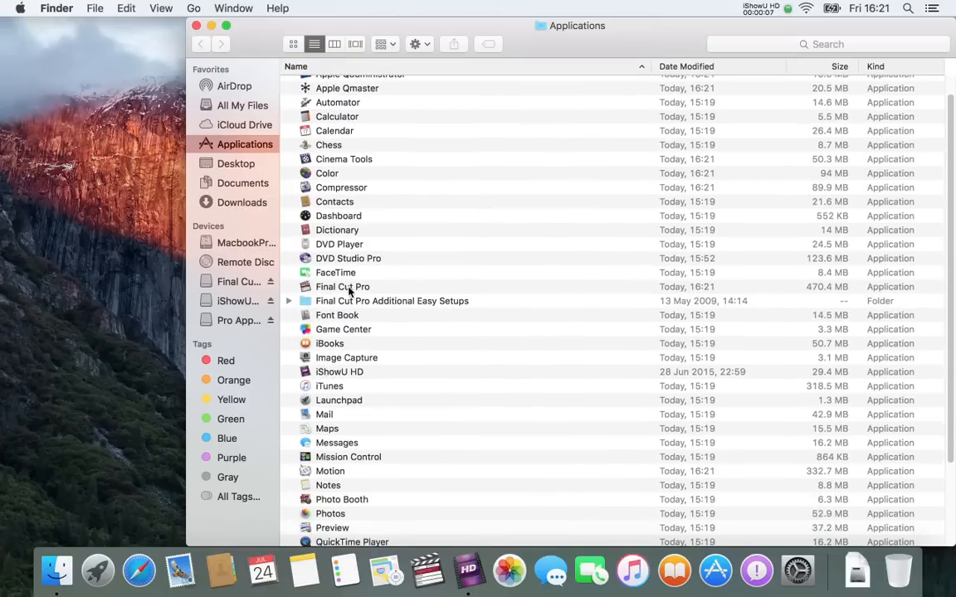
{"action": "double_click", "coordinate": [342, 286]}
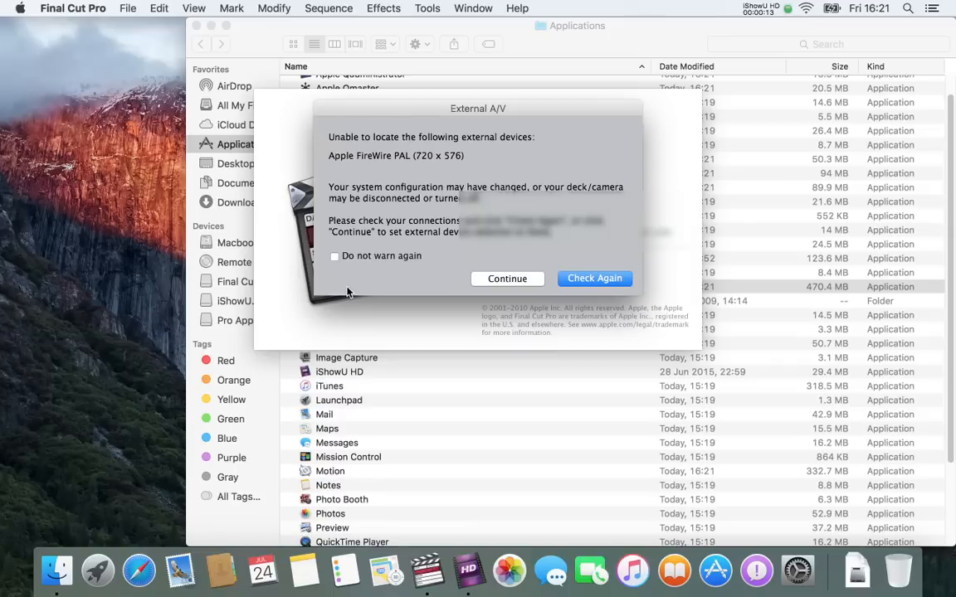
{"action": "mouse_move", "coordinate": [487, 285]}
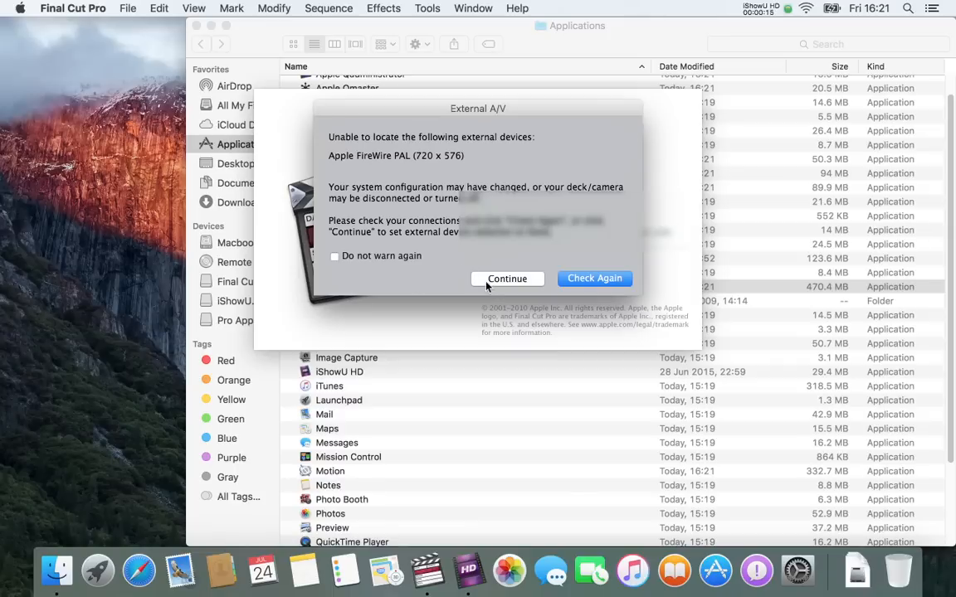
{"action": "left_click", "coordinate": [507, 279]}
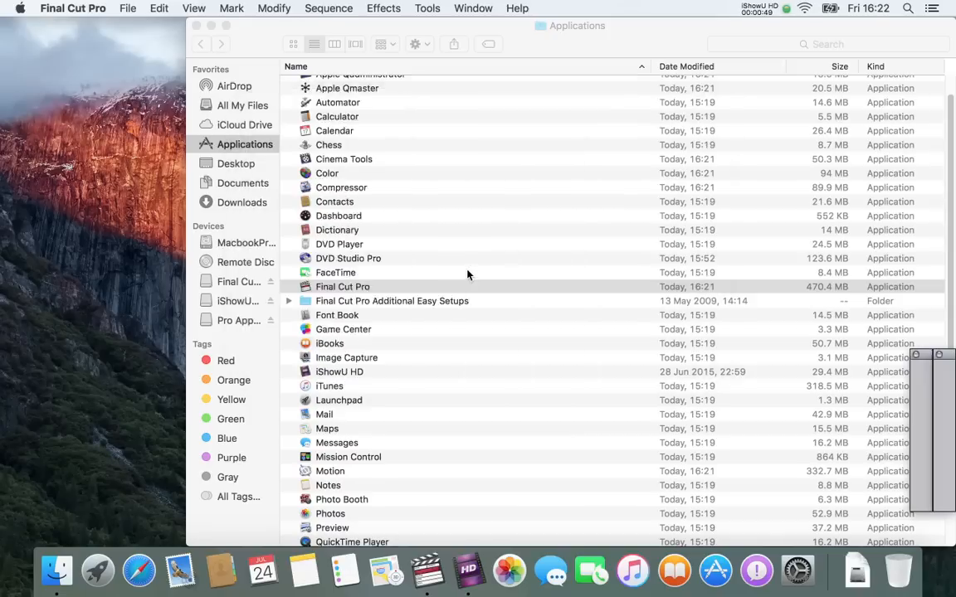
{"action": "double_click", "coordinate": [342, 285]}
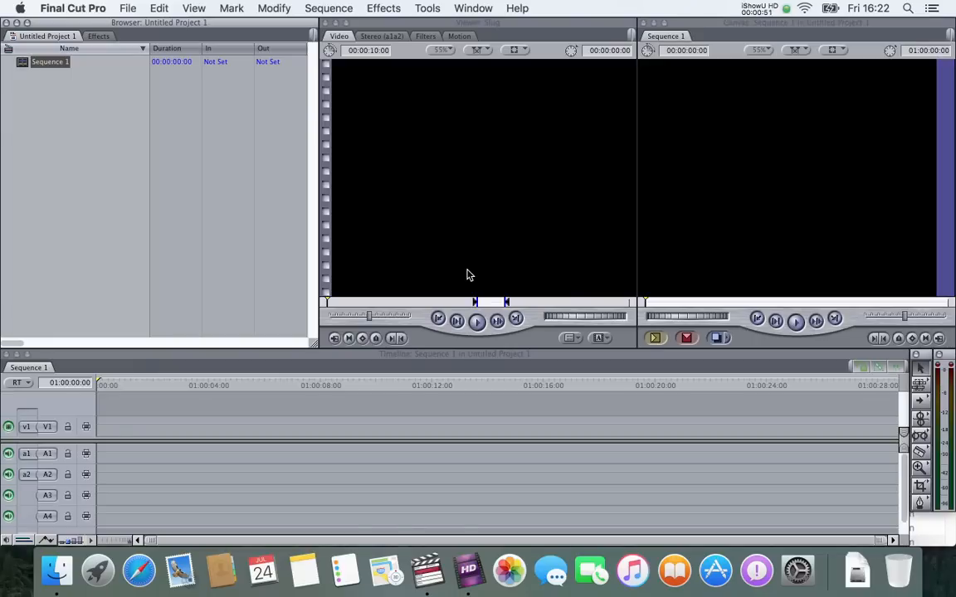
Save the new project as 'test' and bring up Log and Transfer from the Tools menu
{"action": "left_click", "coordinate": [128, 8]}
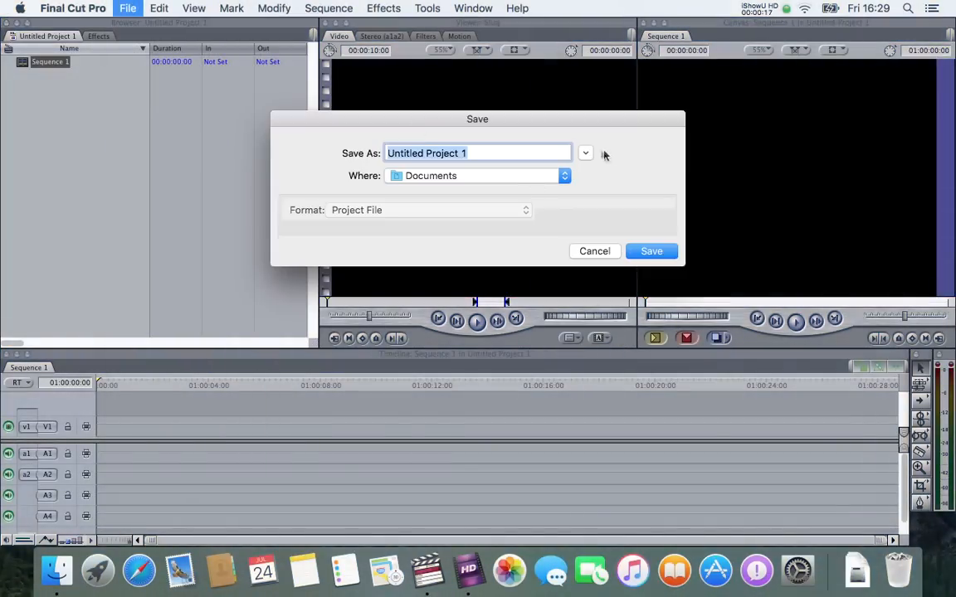
{"action": "left_click", "coordinate": [650, 250]}
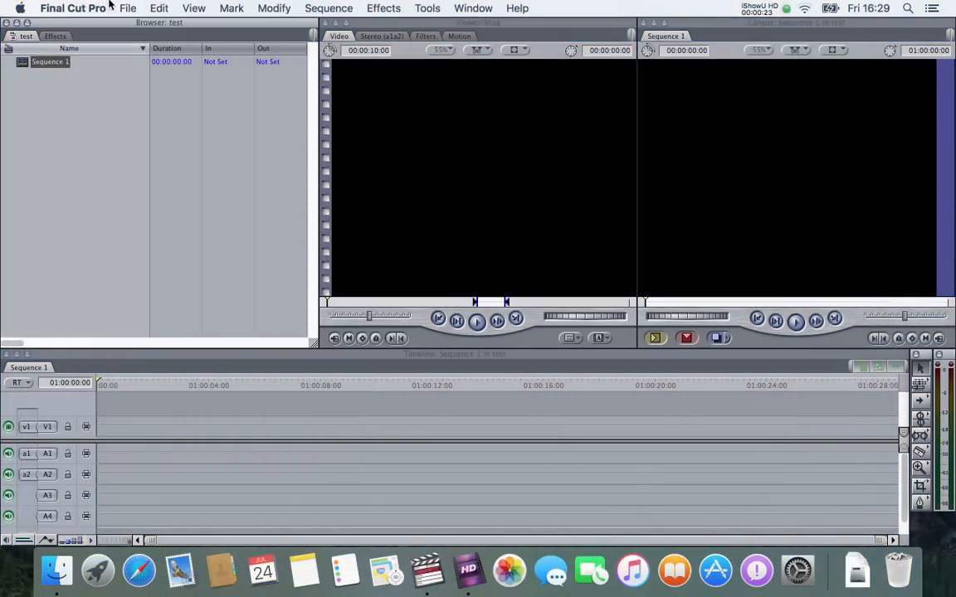
{"action": "left_click", "coordinate": [428, 7]}
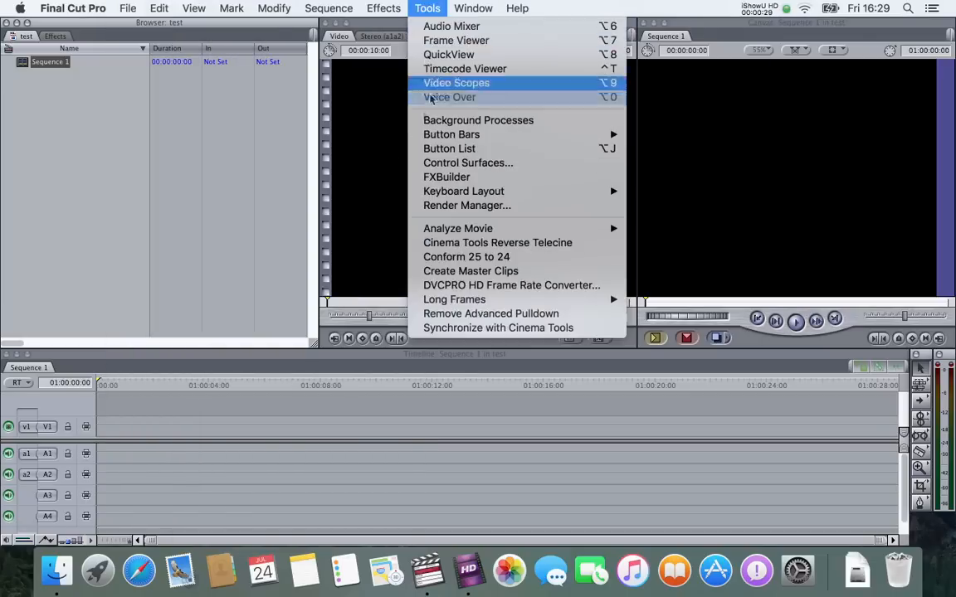
{"action": "left_click", "coordinate": [206, 229]}
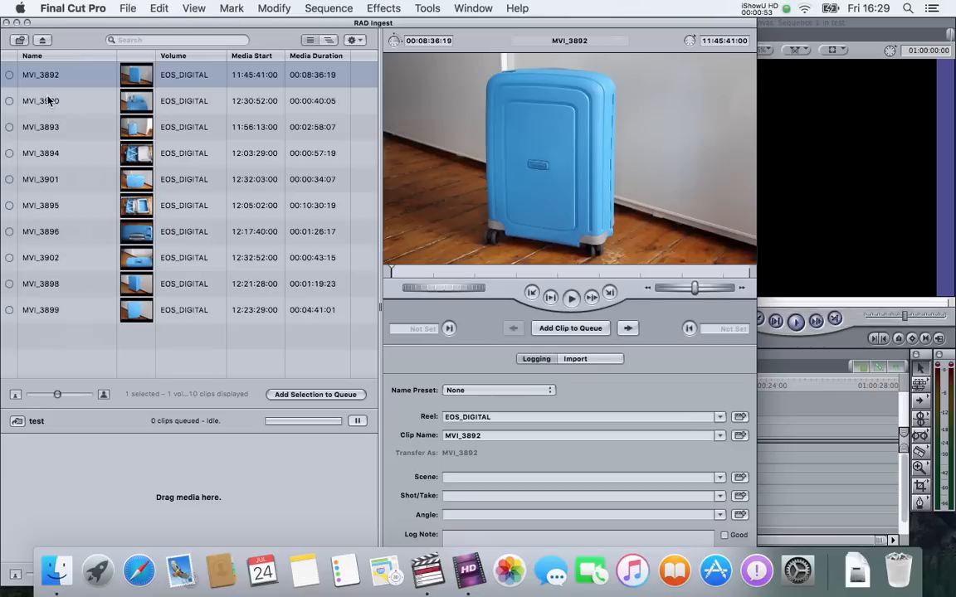
Preview clips MVI_3900, MVI_3893 and MVI_3894 from the camera card in Log and Transfer
{"action": "left_click", "coordinate": [39, 101]}
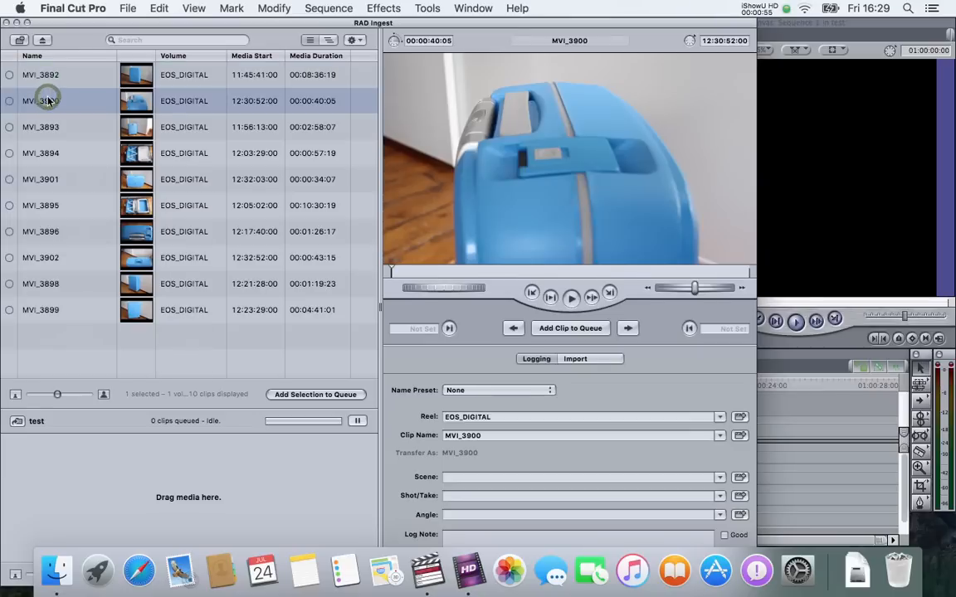
{"action": "left_click", "coordinate": [40, 127]}
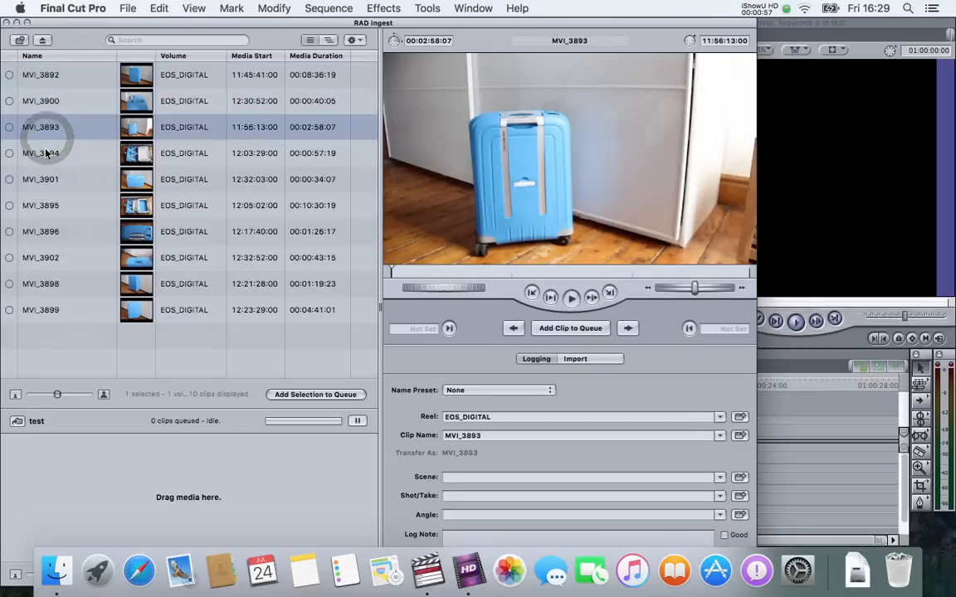
{"action": "left_click", "coordinate": [40, 152]}
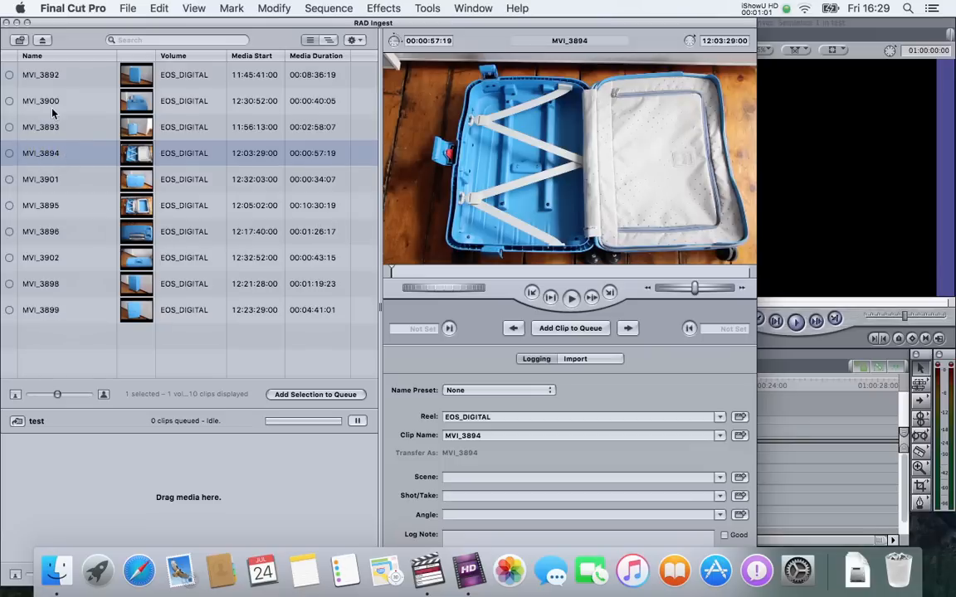
{"action": "left_click", "coordinate": [40, 101]}
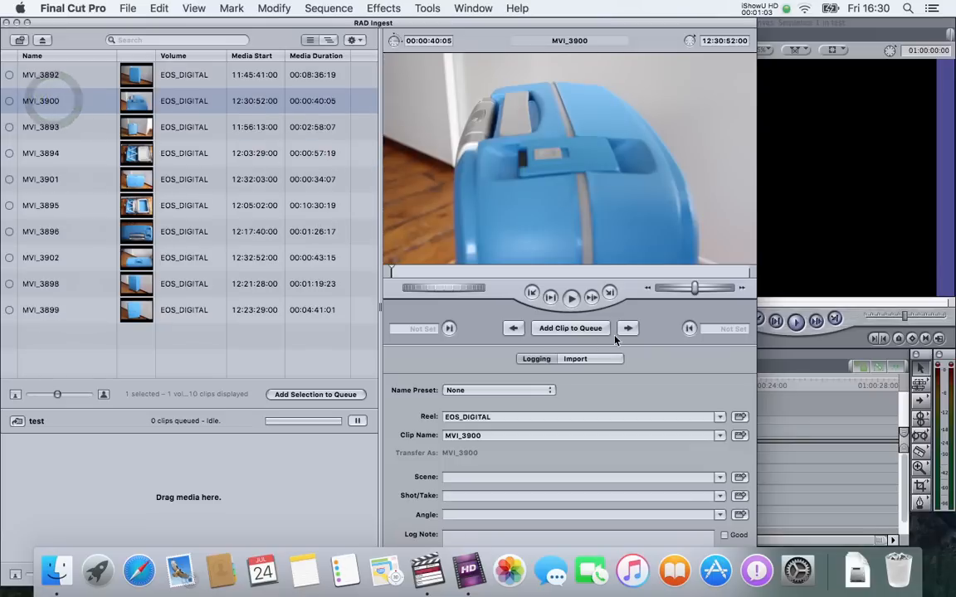
Play back clip MVI_3900 and stop it
{"action": "left_click", "coordinate": [570, 293]}
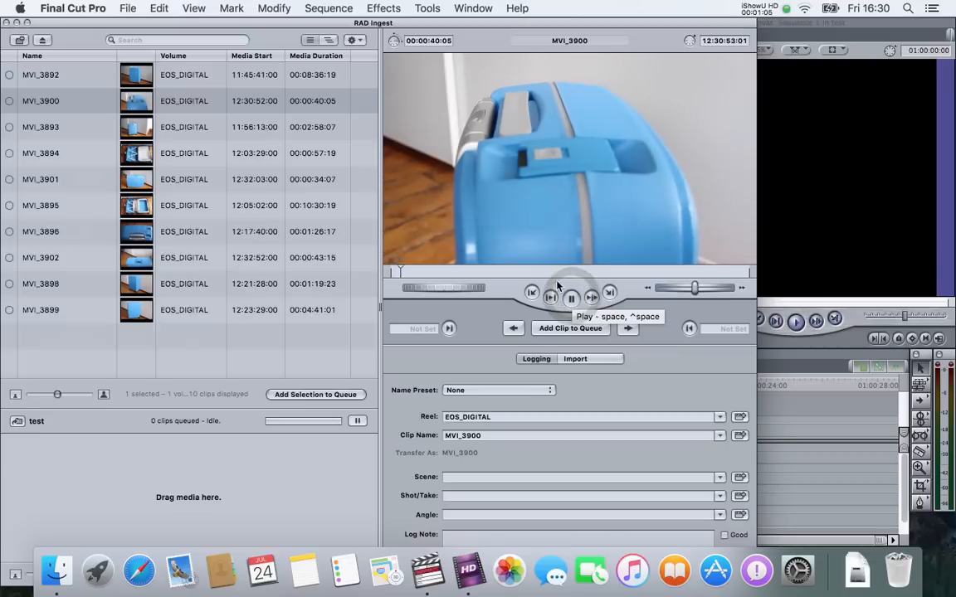
{"action": "left_click", "coordinate": [571, 294]}
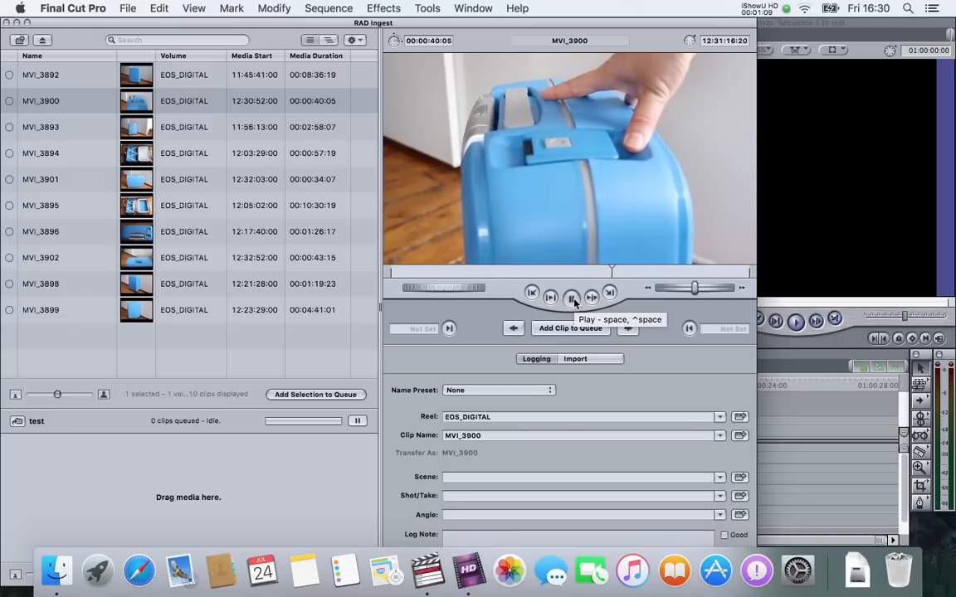
{"action": "left_click", "coordinate": [571, 328]}
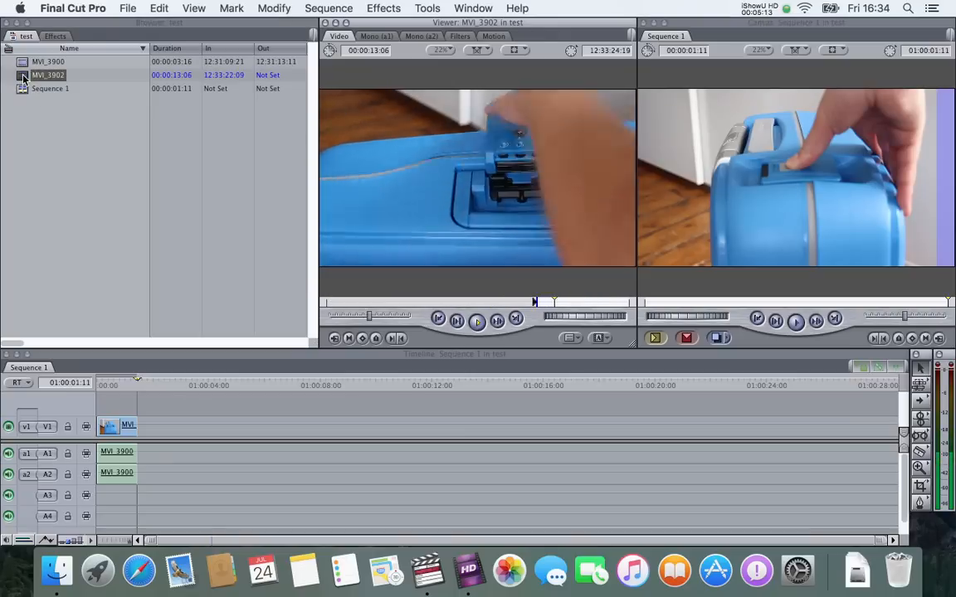
Enter 'Suitcase!!!' as the Boris Title 3D text over the cross-dissolved suitcase clips and apply it
{"action": "left_click", "coordinate": [687, 339]}
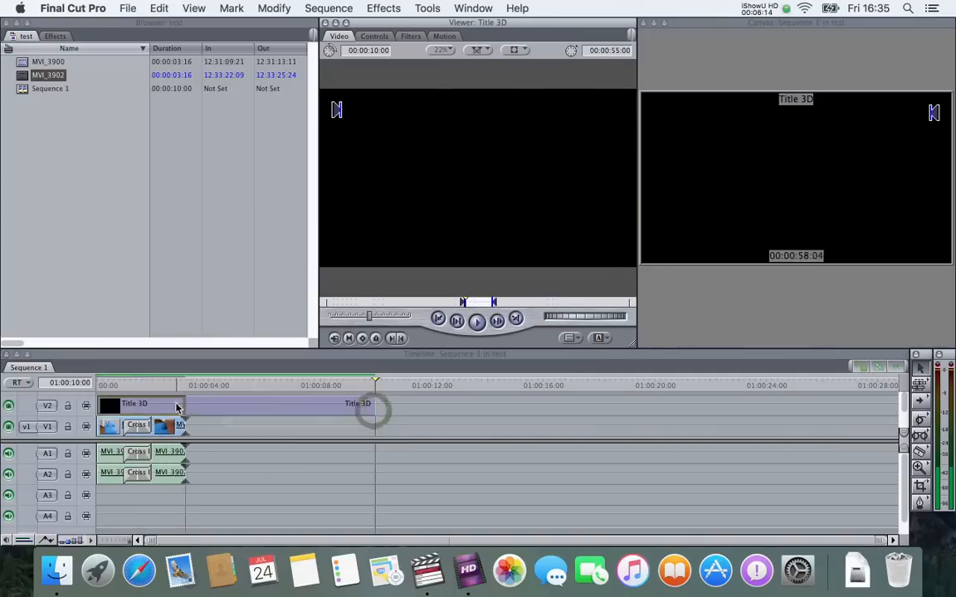
{"action": "double_click", "coordinate": [134, 403]}
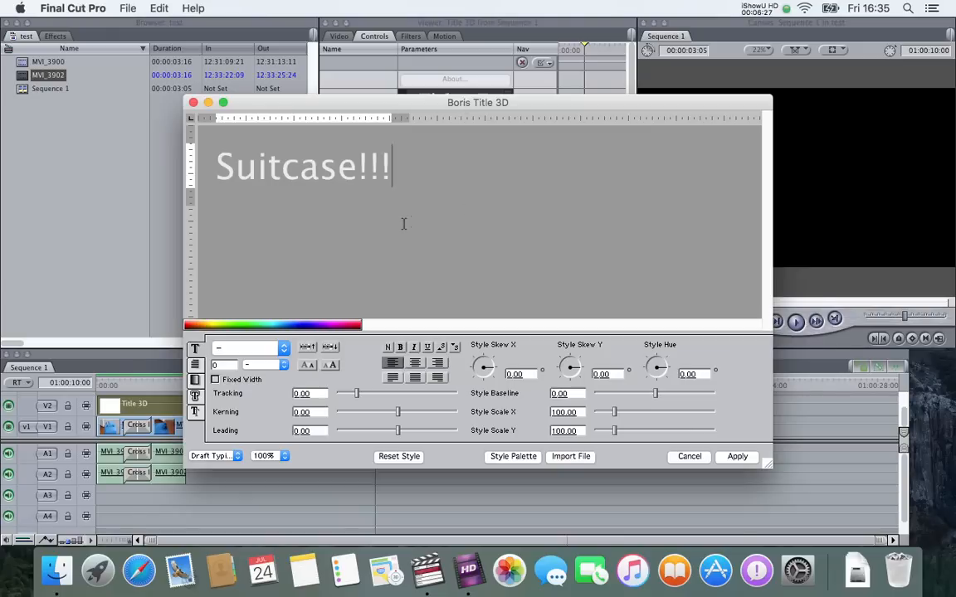
{"action": "left_click", "coordinate": [736, 456]}
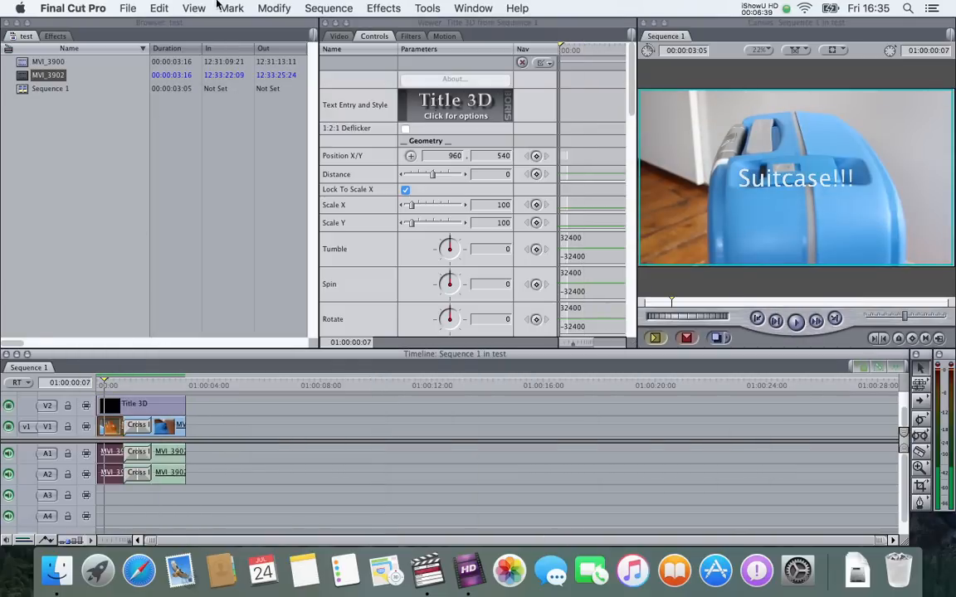
{"action": "left_click", "coordinate": [521, 37]}
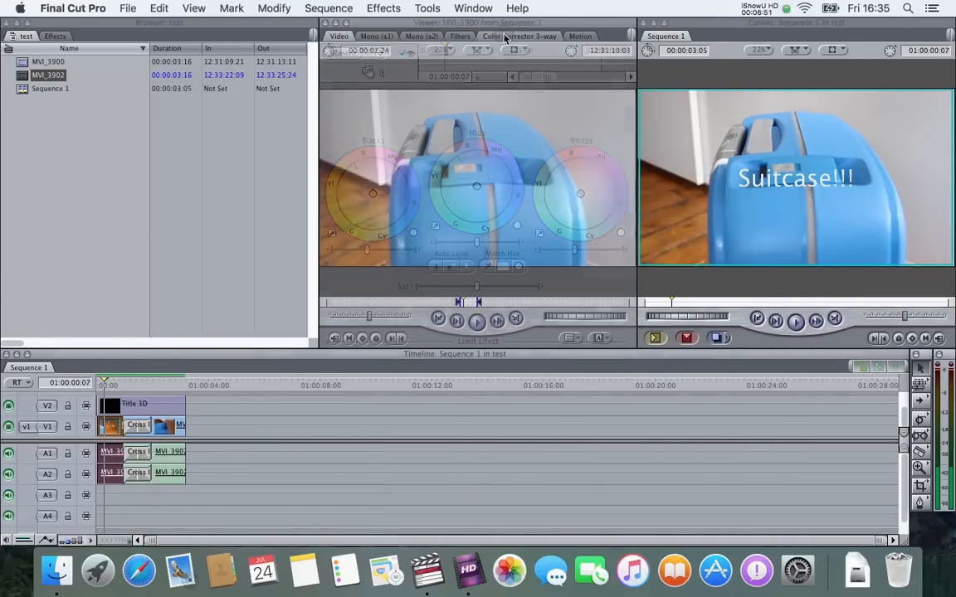
Adjust the Blacks level in the Color Corrector 3-way controls on the suitcase clip
{"action": "left_click", "coordinate": [517, 36]}
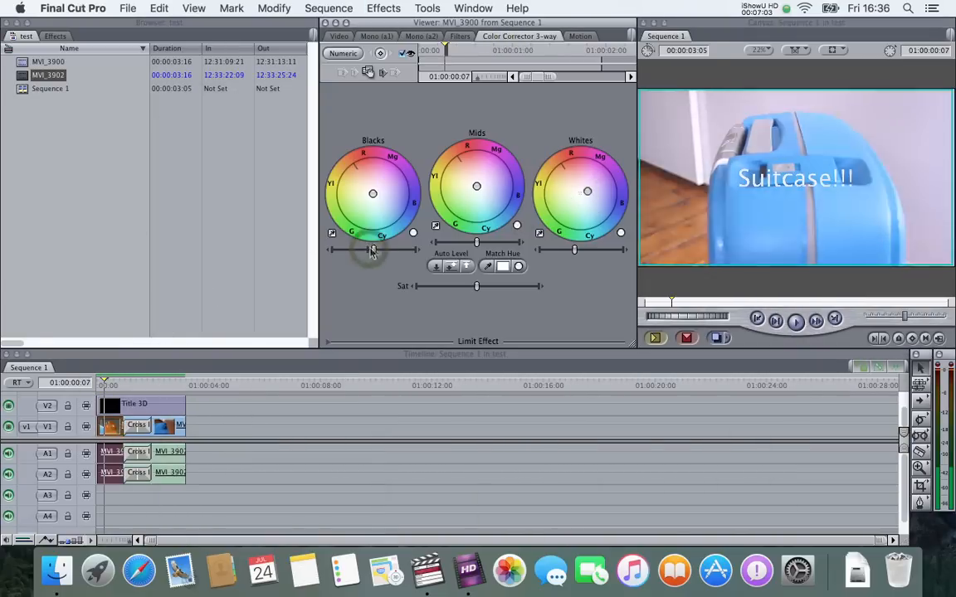
{"action": "left_click_drag", "start_coordinate": [373, 249], "coordinate": [364, 249]}
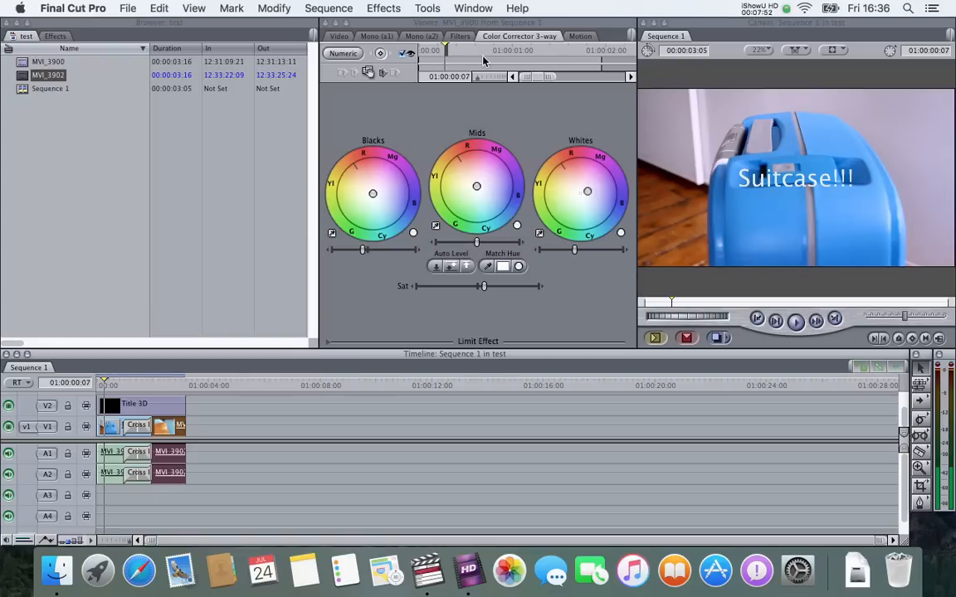
{"action": "left_click", "coordinate": [128, 9]}
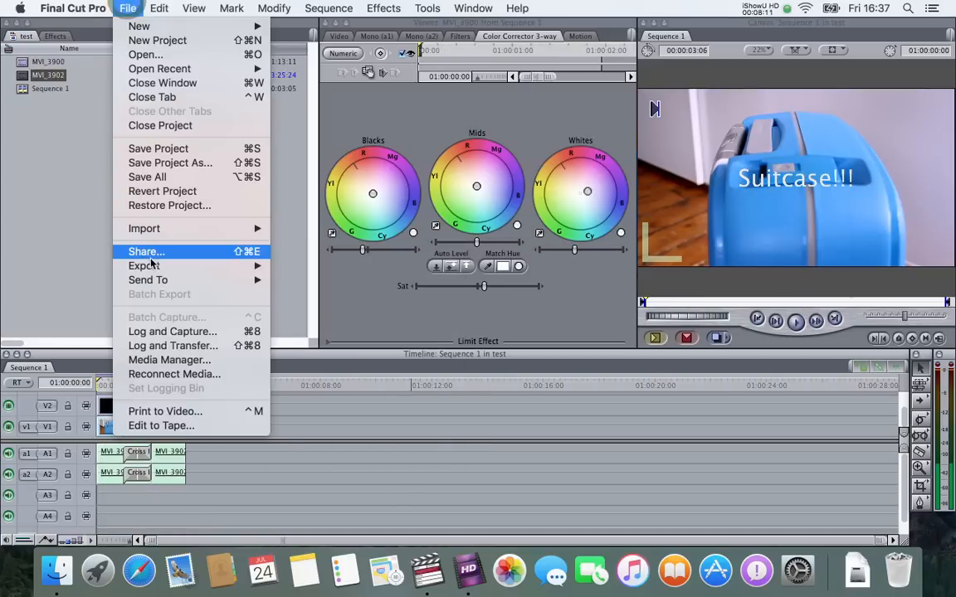
Export the sequence as a self-contained QuickTime movie named suitcase in Documents
{"action": "left_click", "coordinate": [143, 266]}
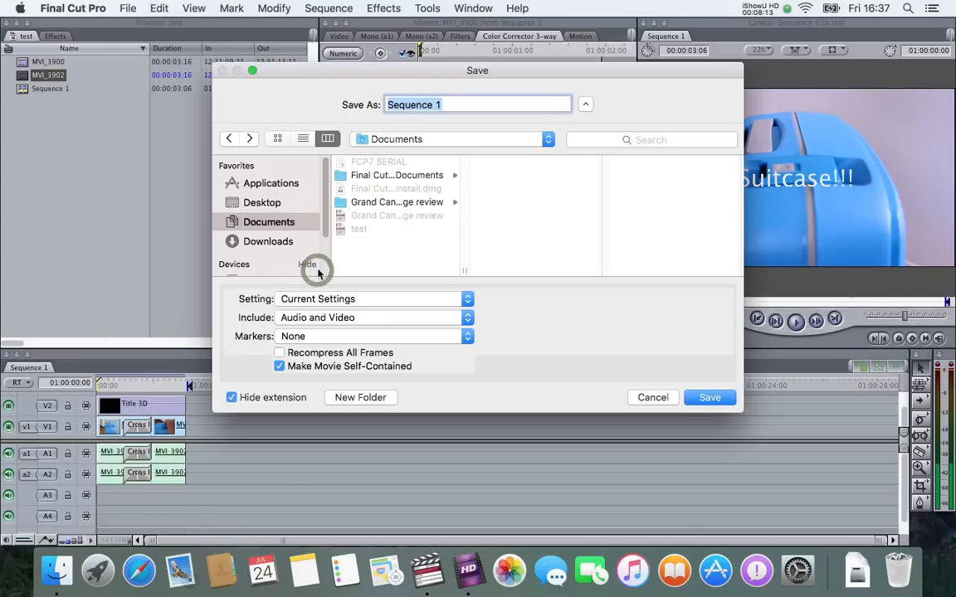
{"action": "type", "text": "su"}
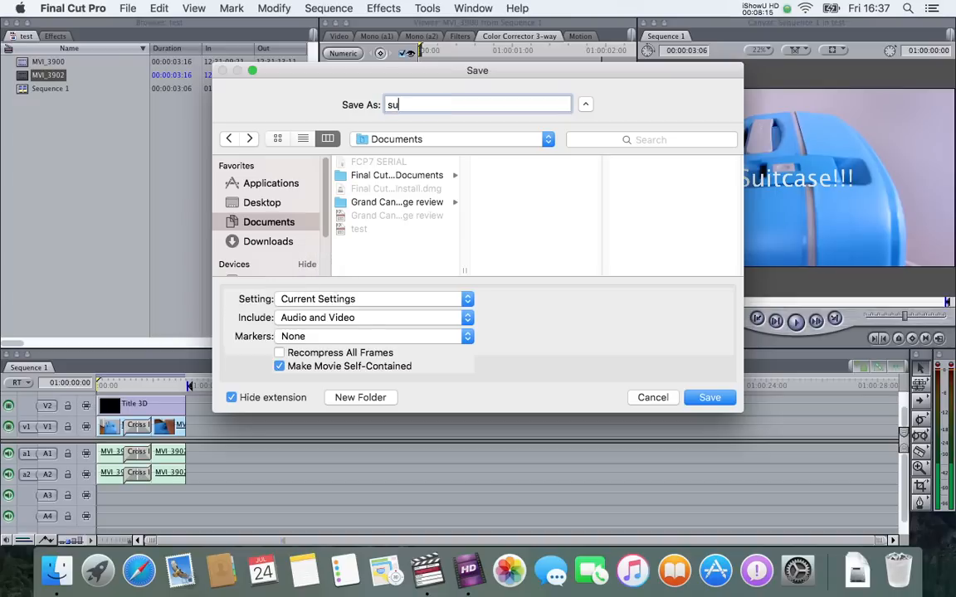
{"action": "type", "text": "itcase"}
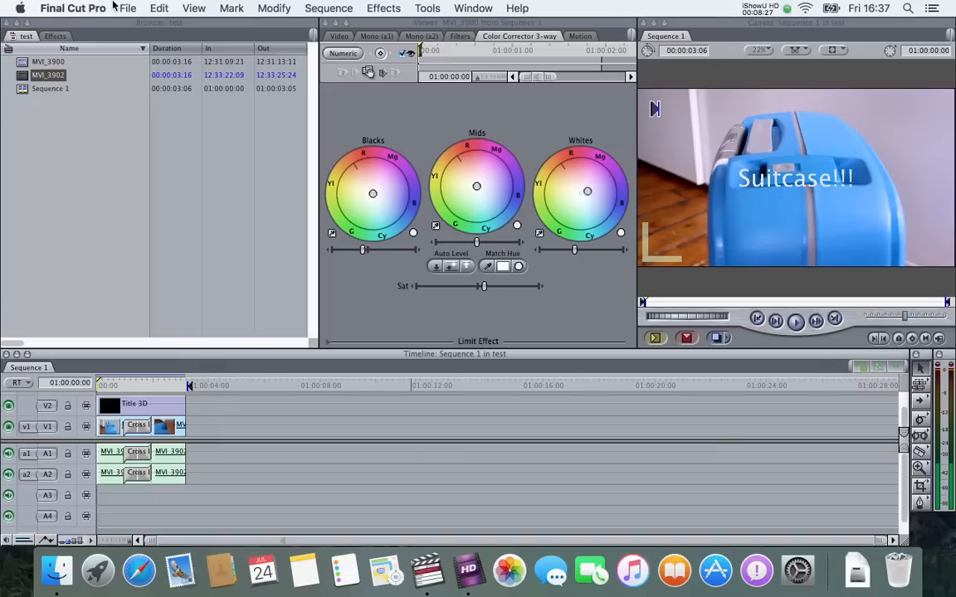
{"action": "mouse_move", "coordinate": [57, 571]}
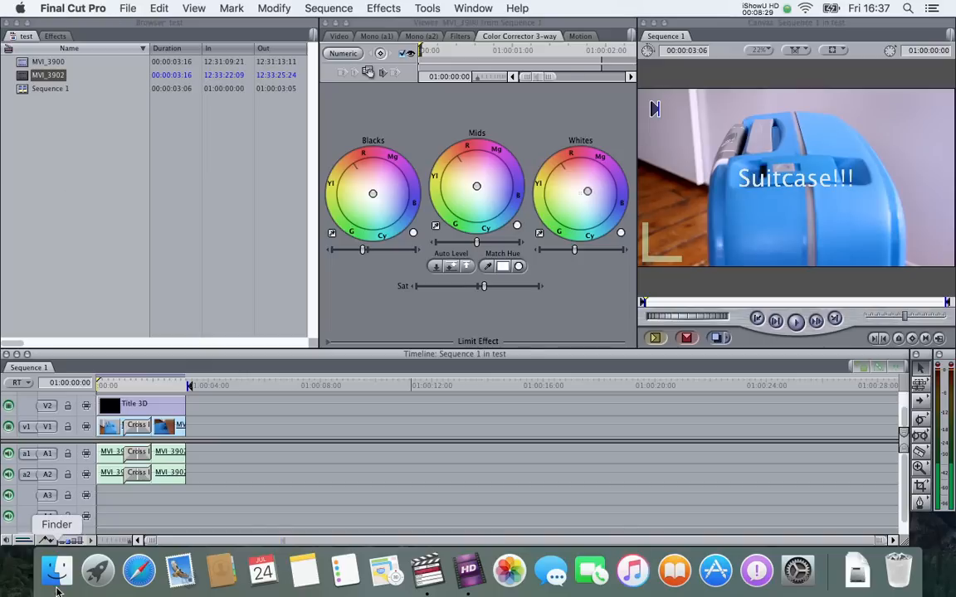
Open suitcase.mov from Documents in QuickTime Player and play the clip with its Suitcase!!! title
{"action": "left_click", "coordinate": [56, 570]}
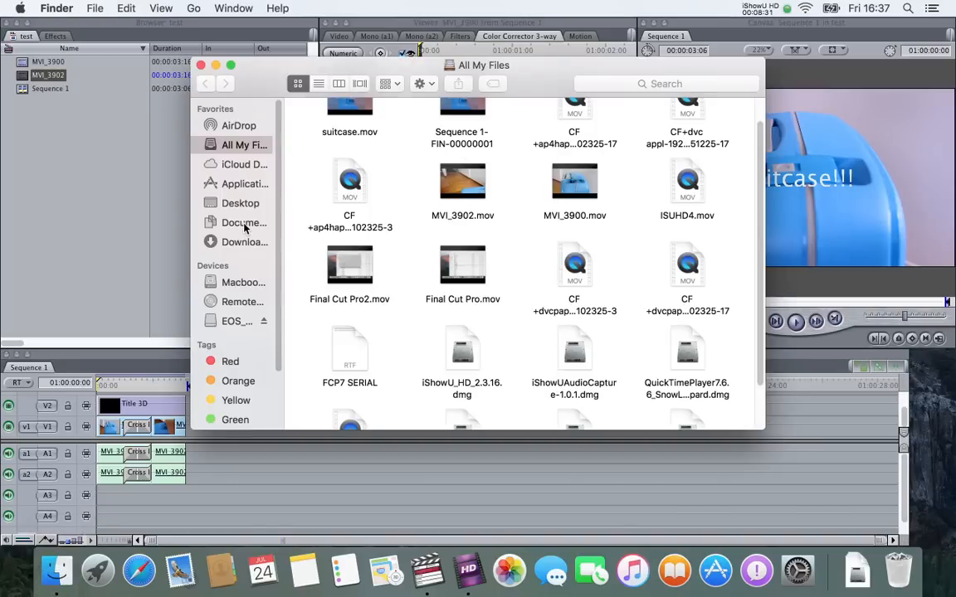
{"action": "left_click", "coordinate": [244, 222]}
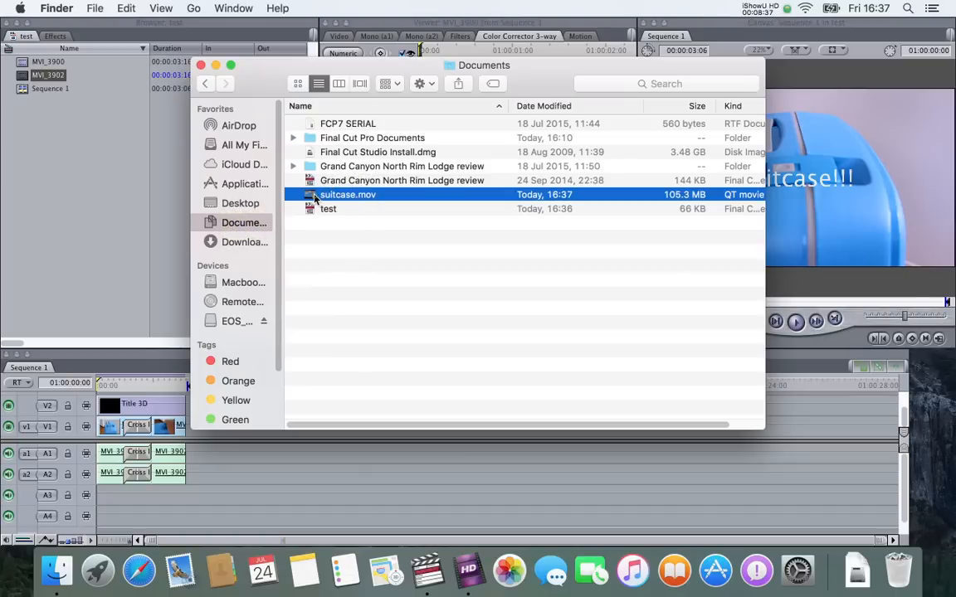
{"action": "double_click", "coordinate": [349, 194]}
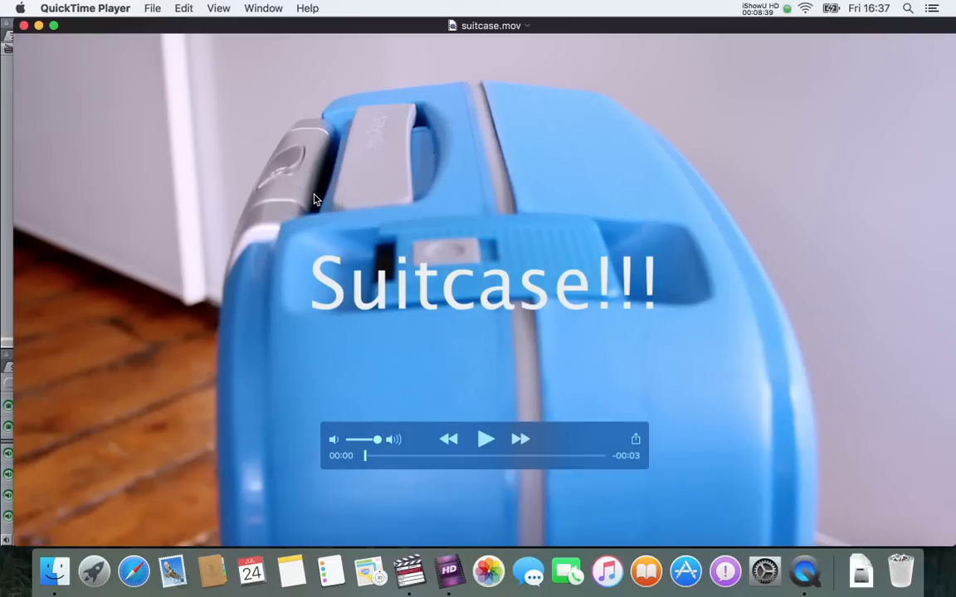
{"action": "left_click", "coordinate": [484, 438]}
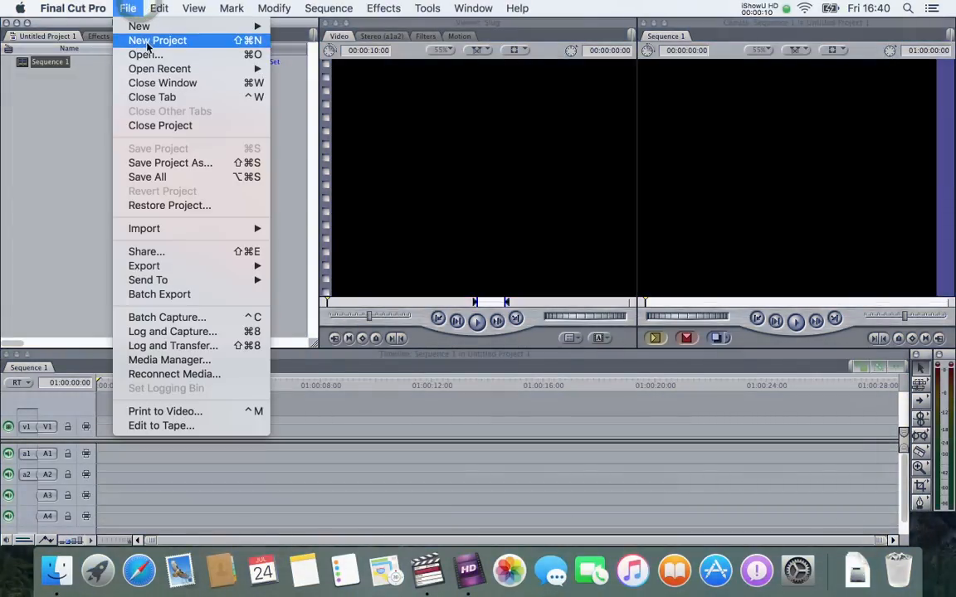
Open the Grand Canyon North Rim Lodge review project from Final Cut Pro Documents, continuing past offline files
{"action": "left_click", "coordinate": [146, 53]}
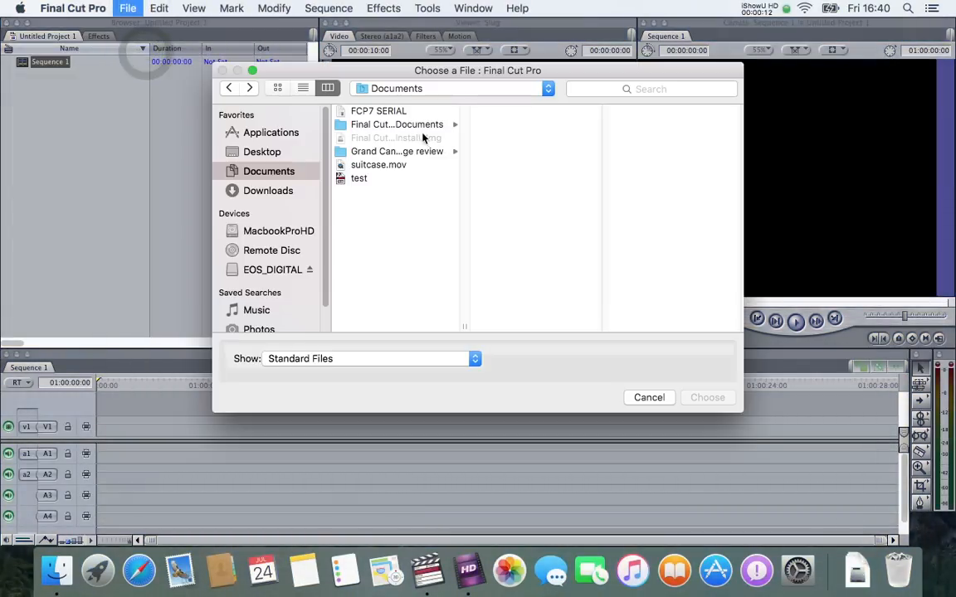
{"action": "left_click", "coordinate": [390, 124]}
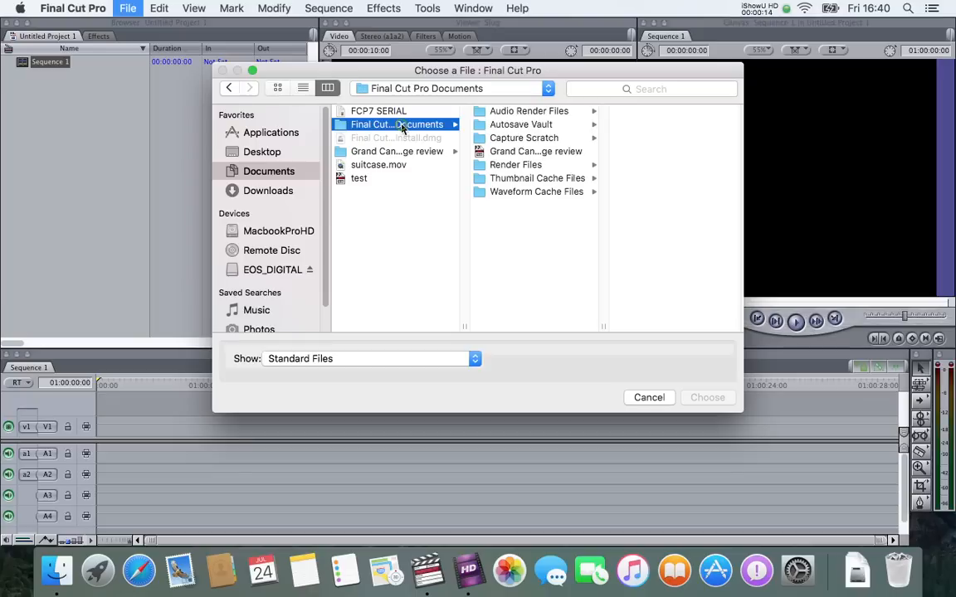
{"action": "left_click", "coordinate": [534, 151]}
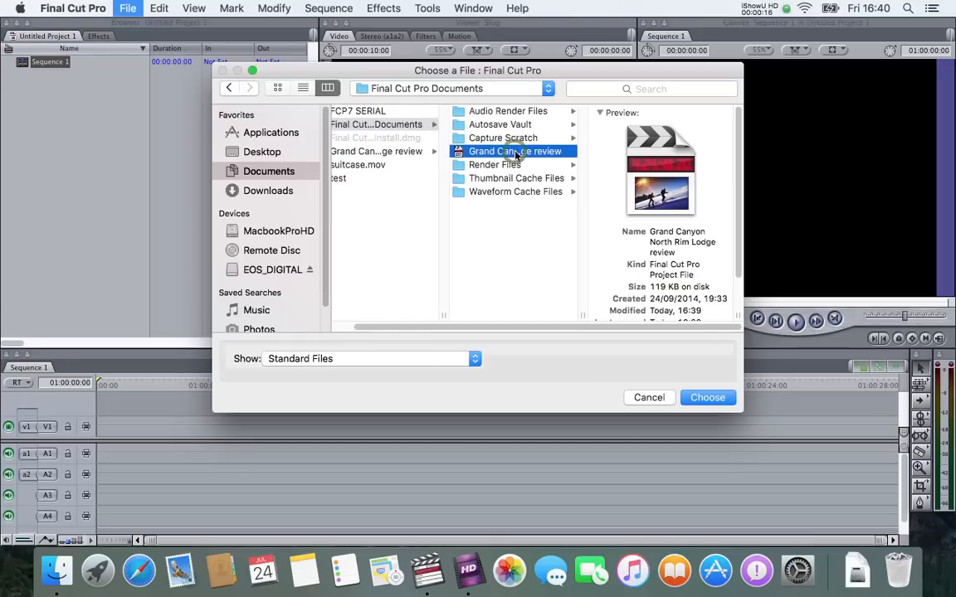
{"action": "left_click", "coordinate": [707, 398]}
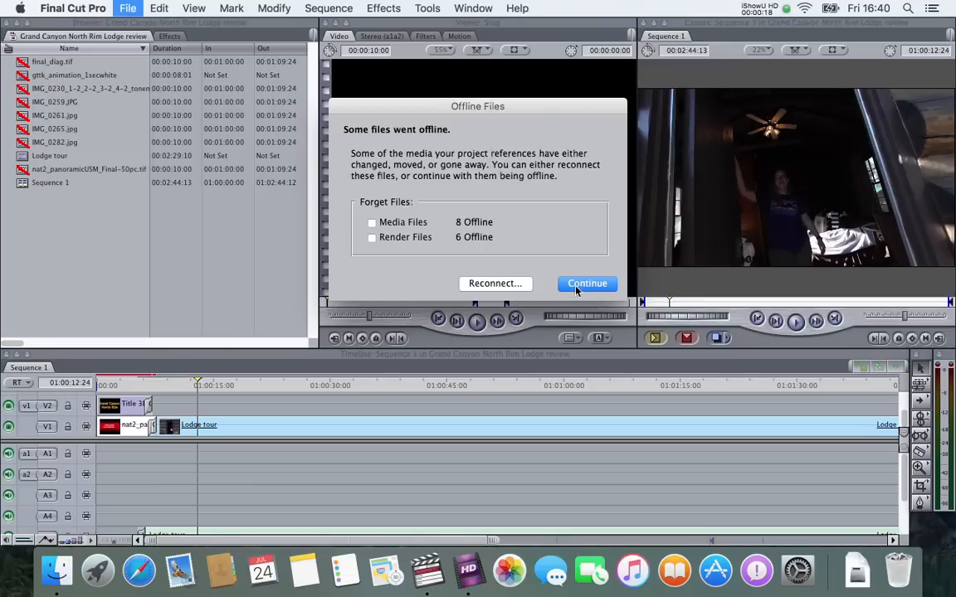
{"action": "left_click", "coordinate": [587, 282]}
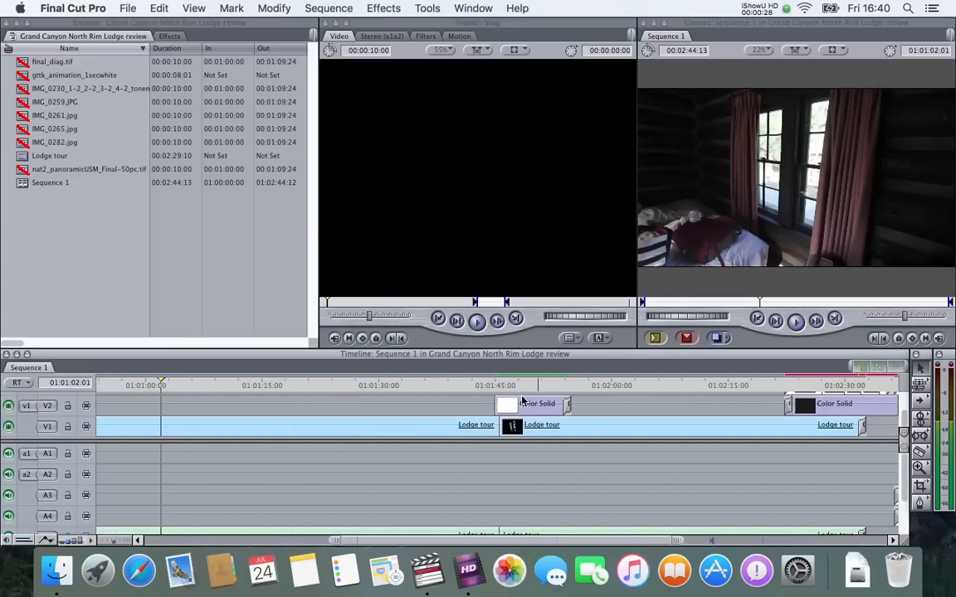
{"action": "left_click", "coordinate": [461, 385]}
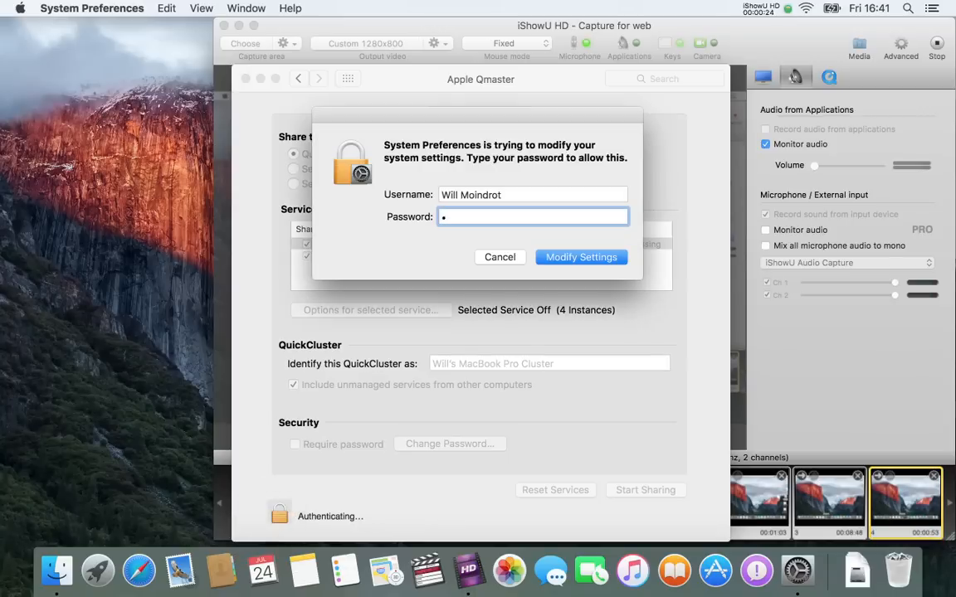
Authenticate in Apple Qmaster, set Compressor to 2 instances and start sharing as a QuickCluster
{"action": "left_click", "coordinate": [581, 255]}
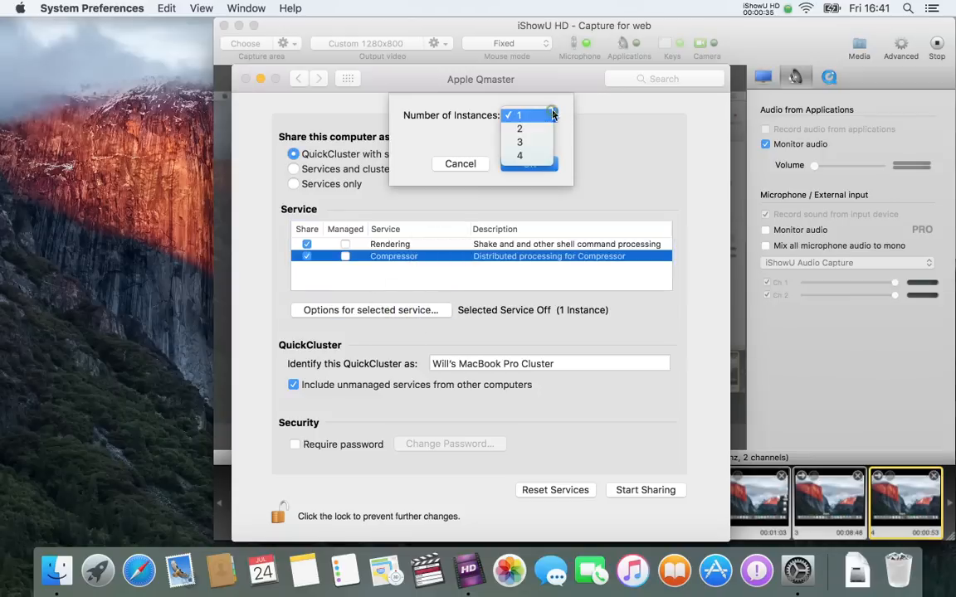
{"action": "left_click", "coordinate": [519, 129]}
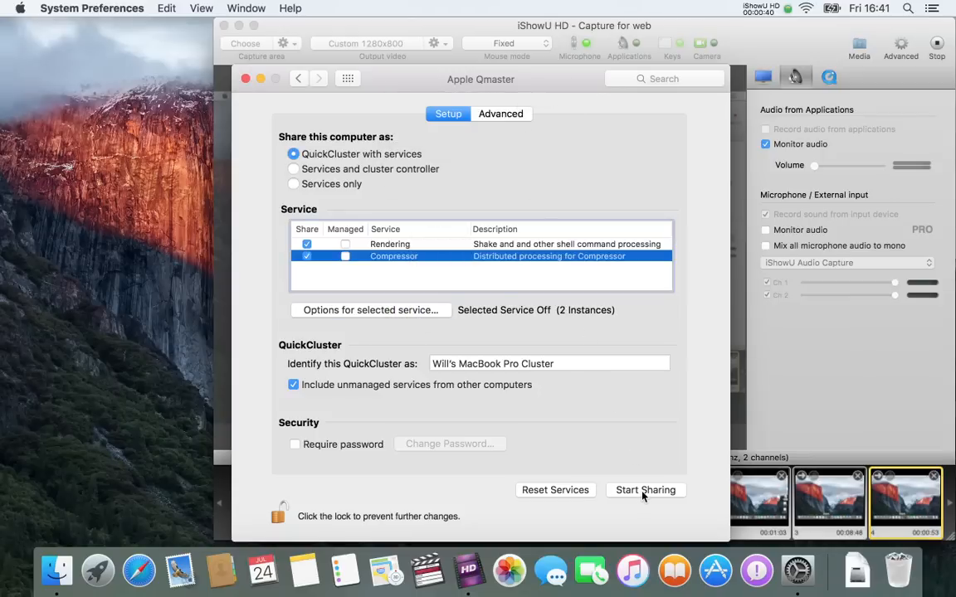
{"action": "left_click", "coordinate": [645, 490]}
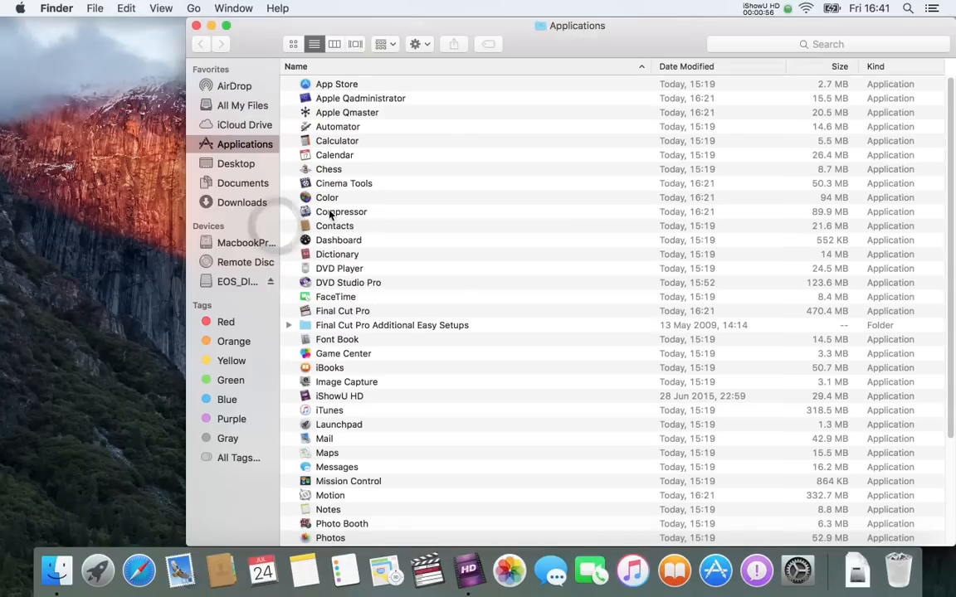
Launch Compressor and submit the suitcase.mov job with the QuickTime H.264 setting
{"action": "double_click", "coordinate": [341, 212]}
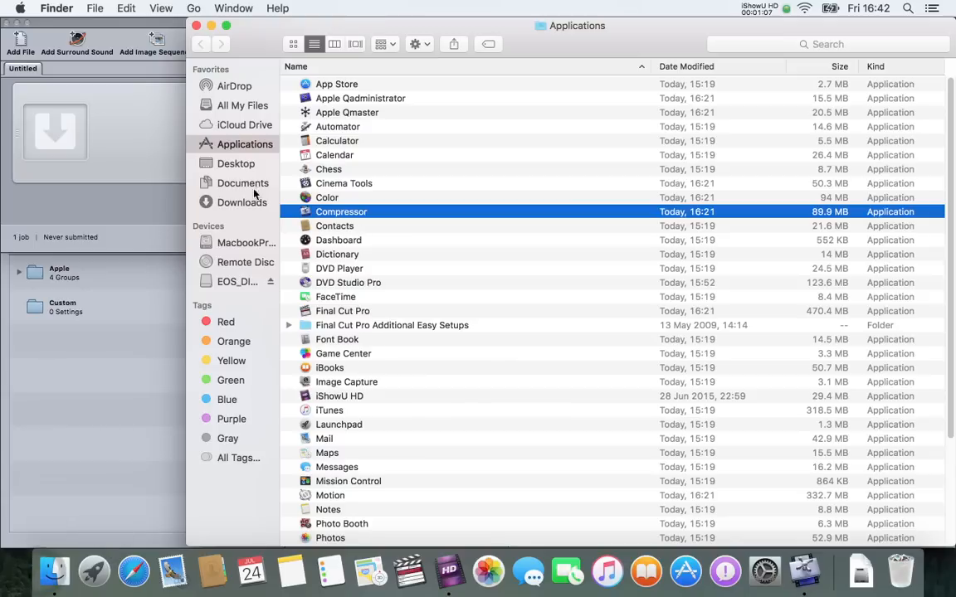
{"action": "left_click", "coordinate": [242, 182]}
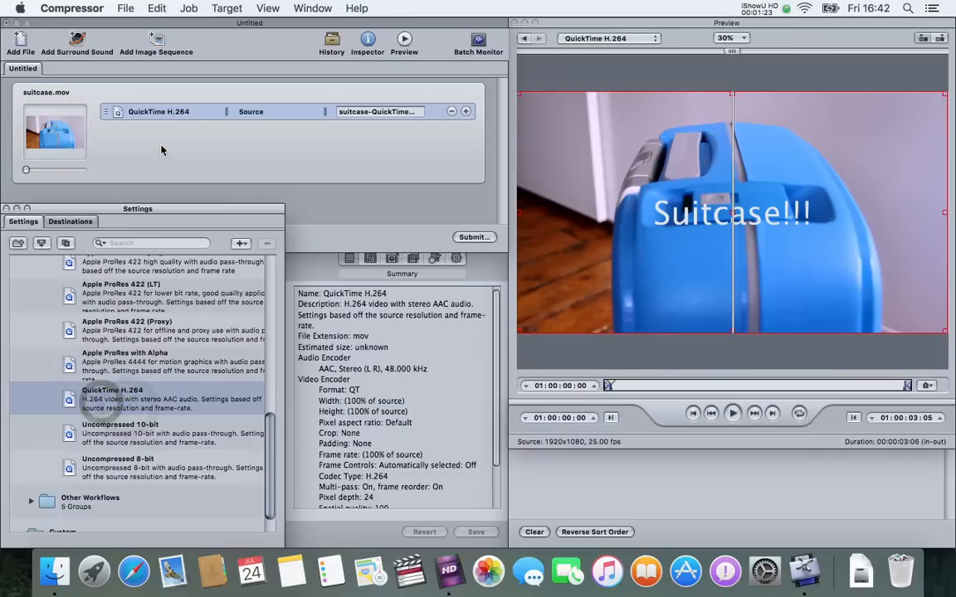
{"action": "left_click", "coordinate": [474, 235]}
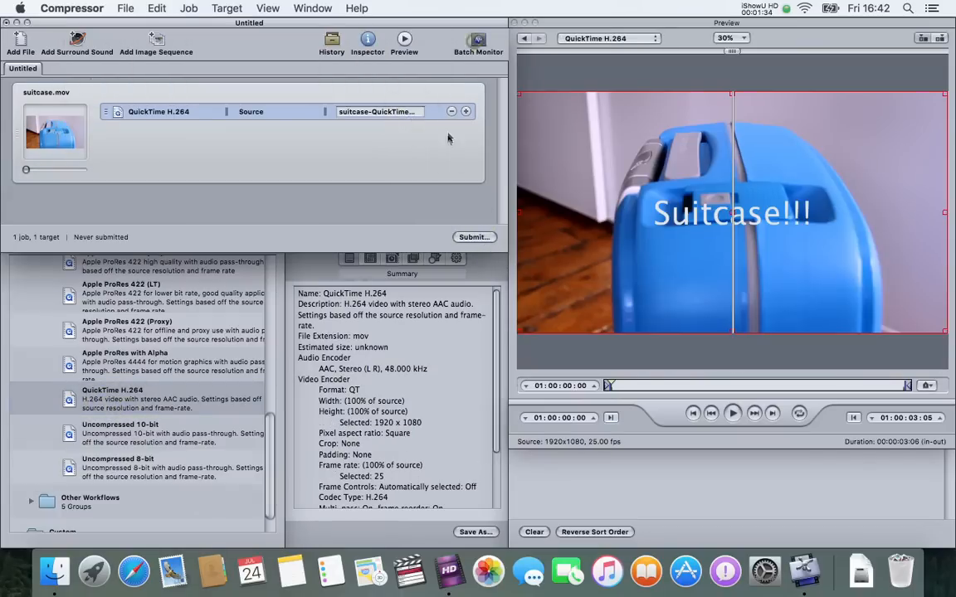
{"action": "left_click", "coordinate": [477, 40]}
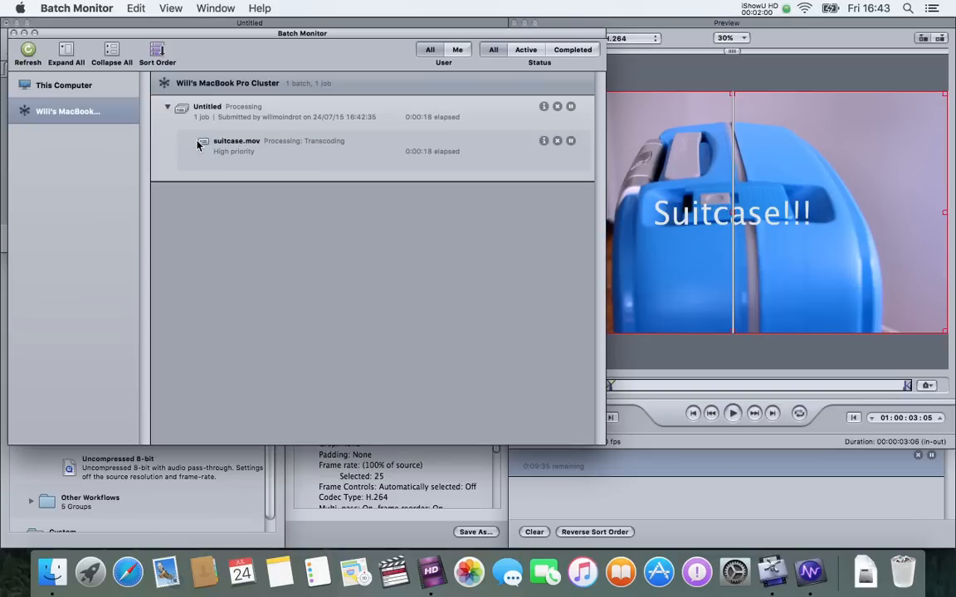
Expand the suitcase.mov H.264 job in Batch Monitor to check its segments transcode successfully
{"action": "left_click", "coordinate": [189, 143]}
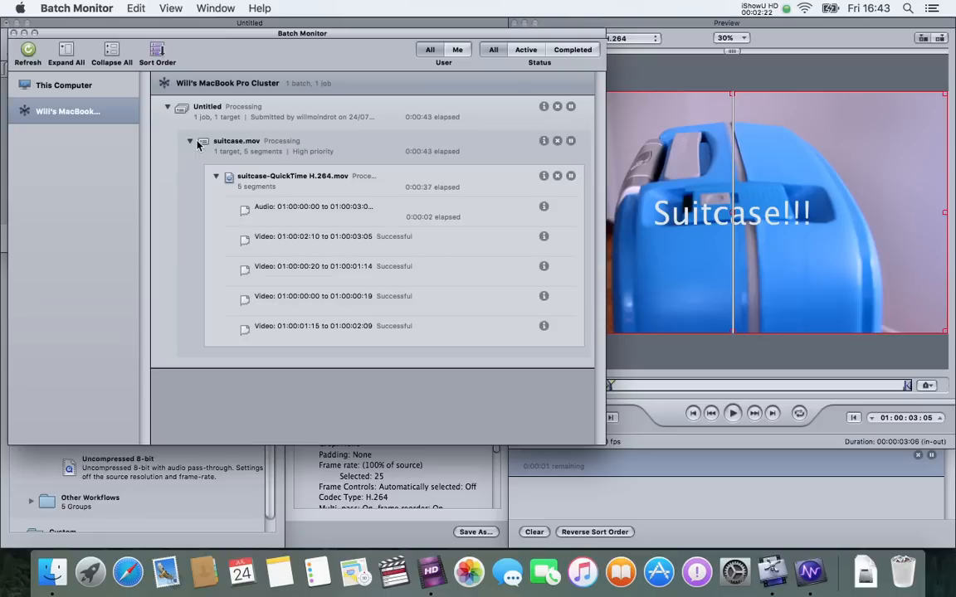
{"action": "left_click", "coordinate": [189, 141]}
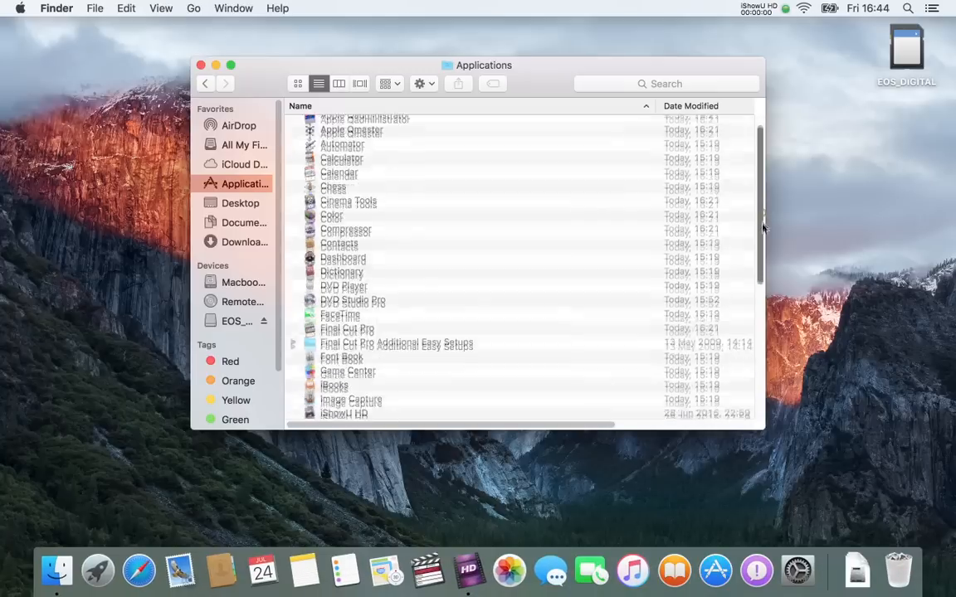
Launch Color past the requirements warning, contacts request and registration to its Projects window, then quit
{"action": "scroll", "scroll_direction": "up", "scroll_amount": 3}
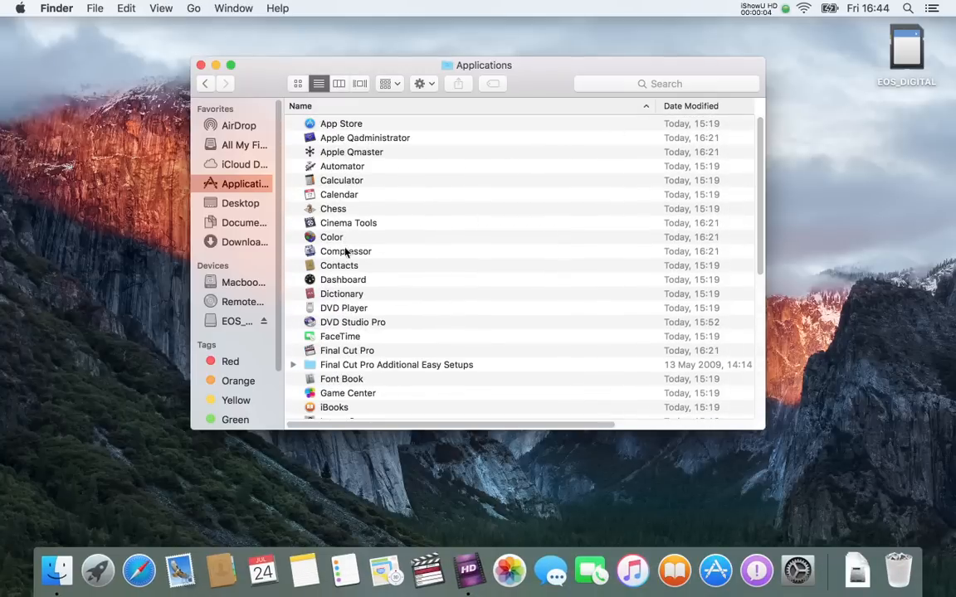
{"action": "double_click", "coordinate": [331, 237]}
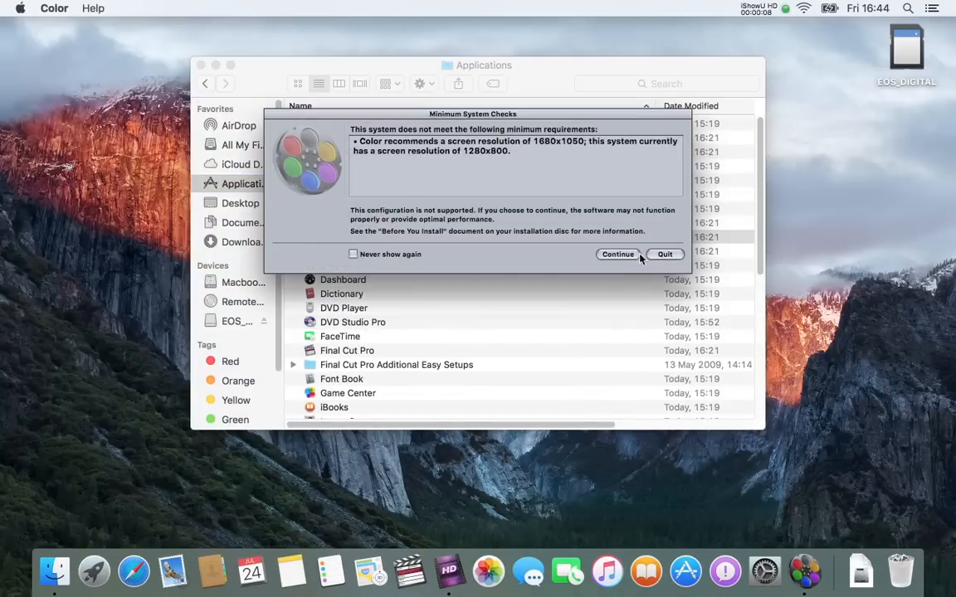
{"action": "left_click", "coordinate": [617, 254]}
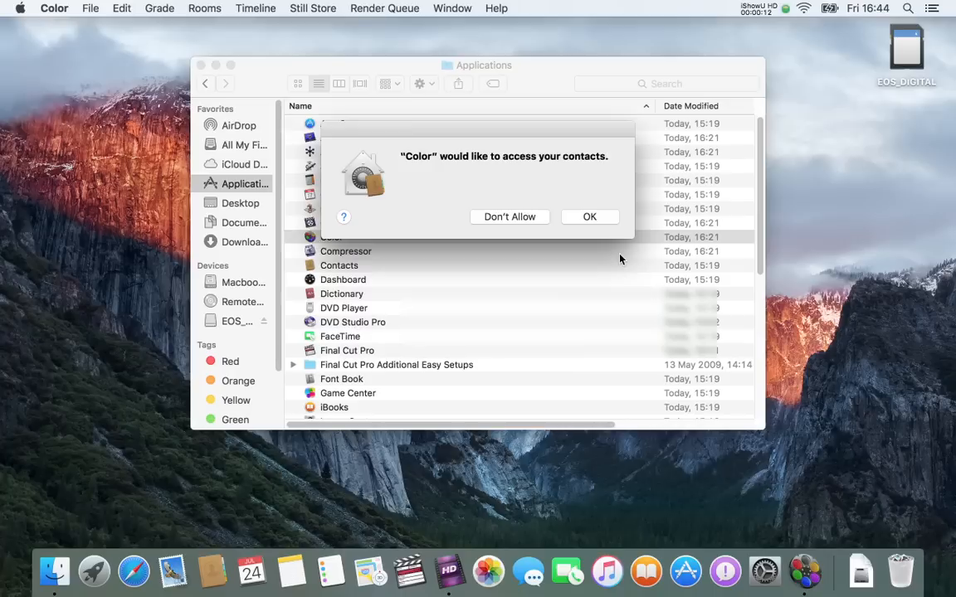
{"action": "left_click", "coordinate": [589, 215]}
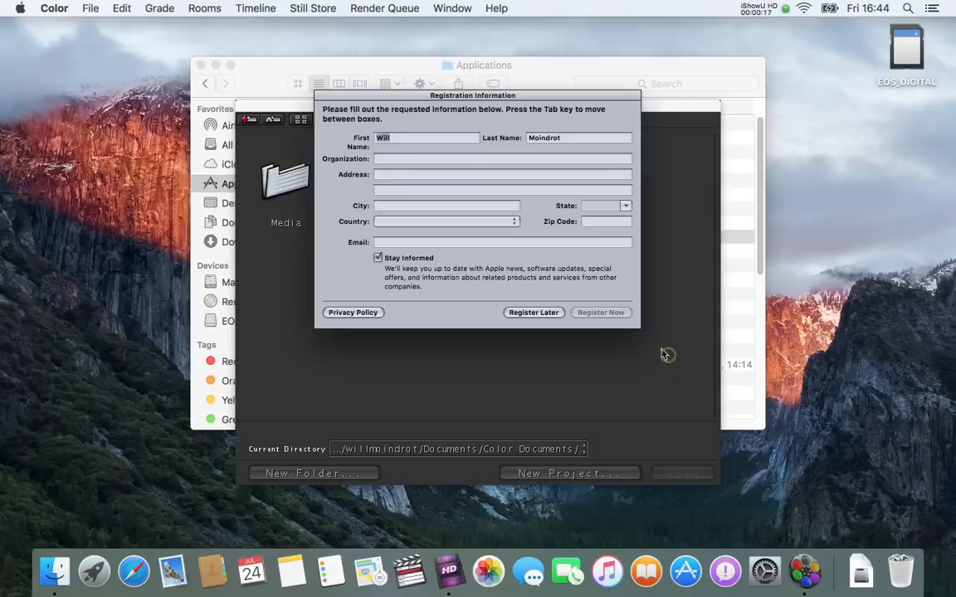
{"action": "left_click", "coordinate": [535, 312]}
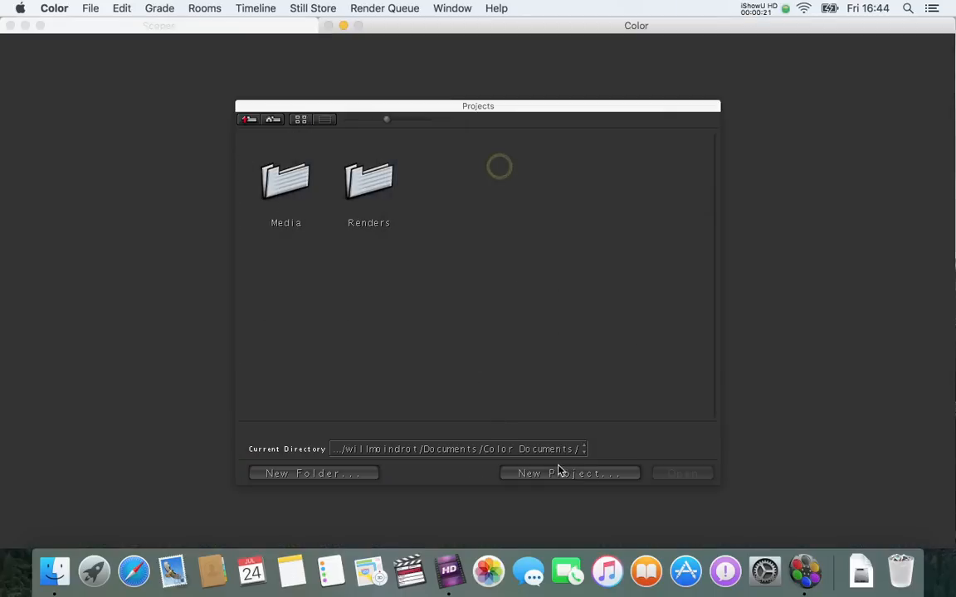
{"action": "left_click", "coordinate": [54, 8]}
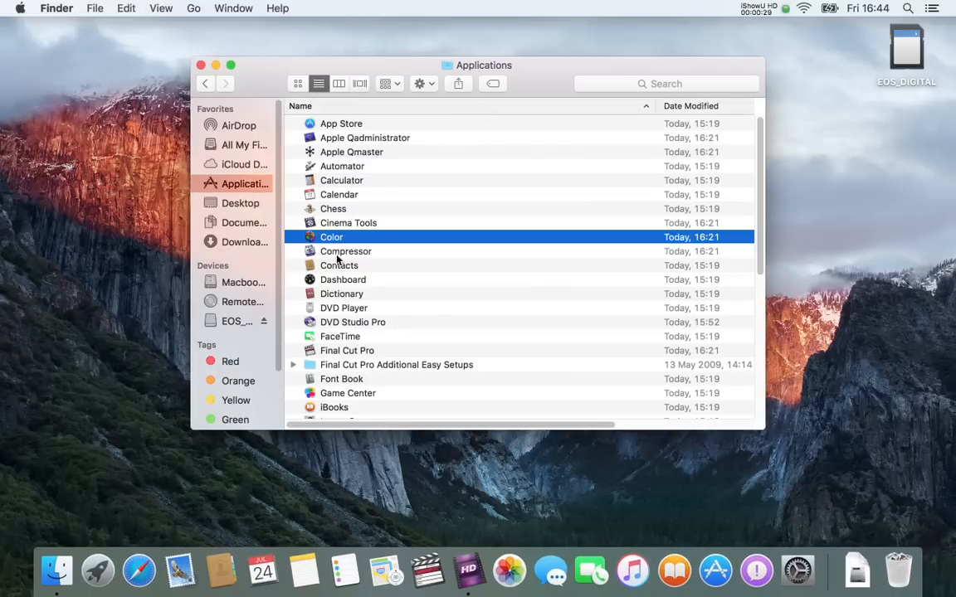
Launch DVD Studio Pro, accept the default PAL settings to reach an untitled project, then quit
{"action": "double_click", "coordinate": [351, 322]}
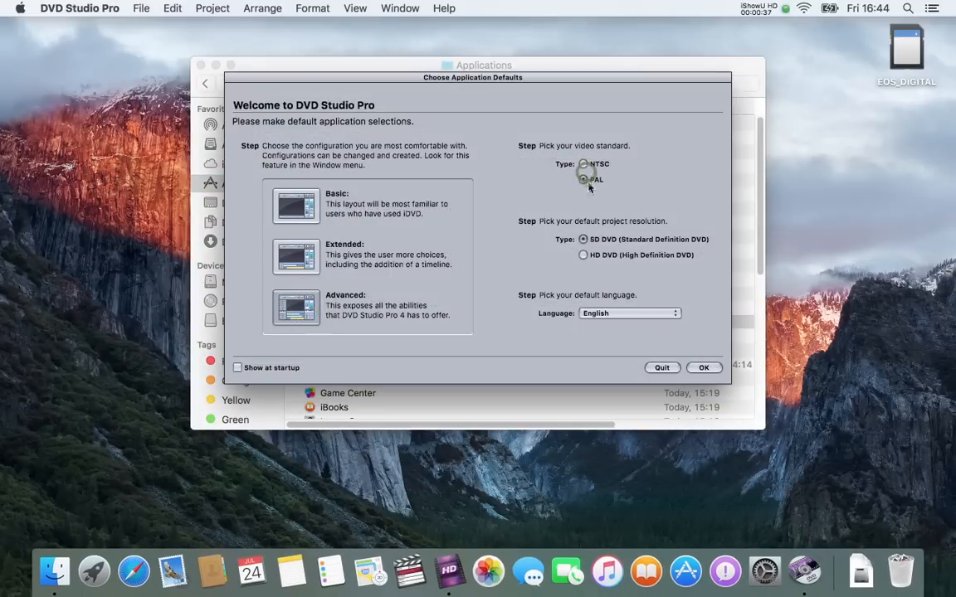
{"action": "left_click", "coordinate": [703, 368]}
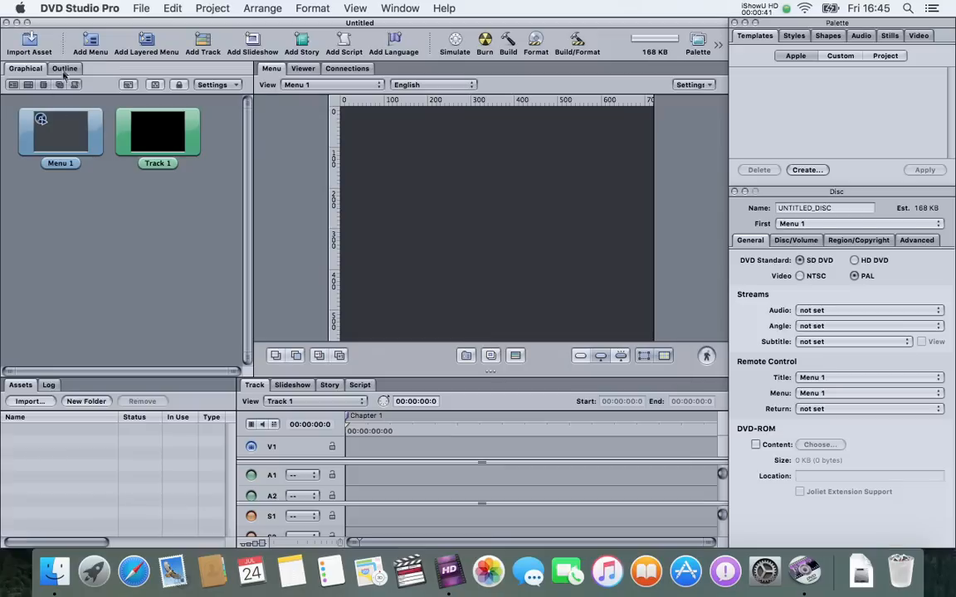
{"action": "left_click", "coordinate": [346, 68]}
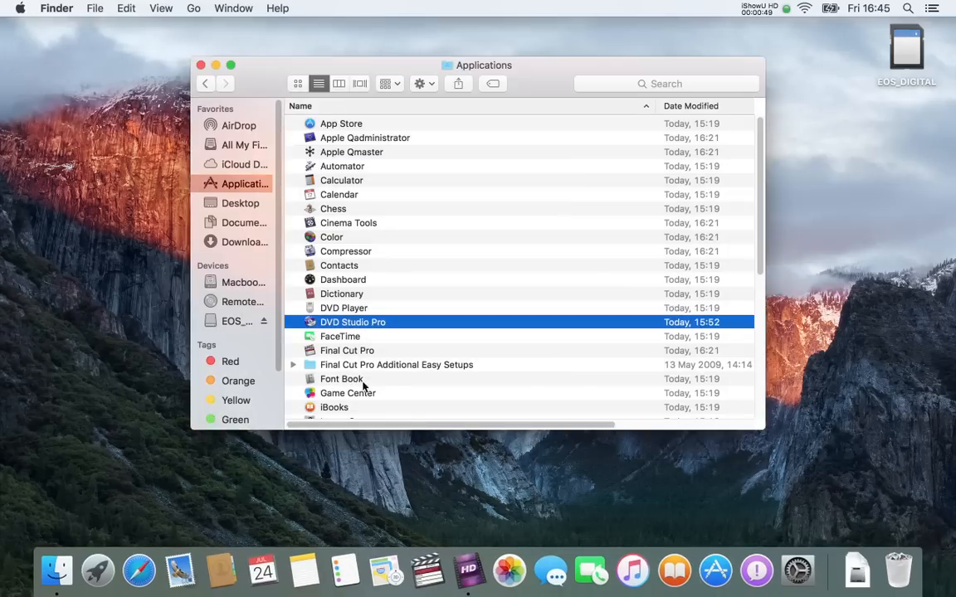
{"action": "scroll", "scroll_direction": "down", "scroll_amount": 3}
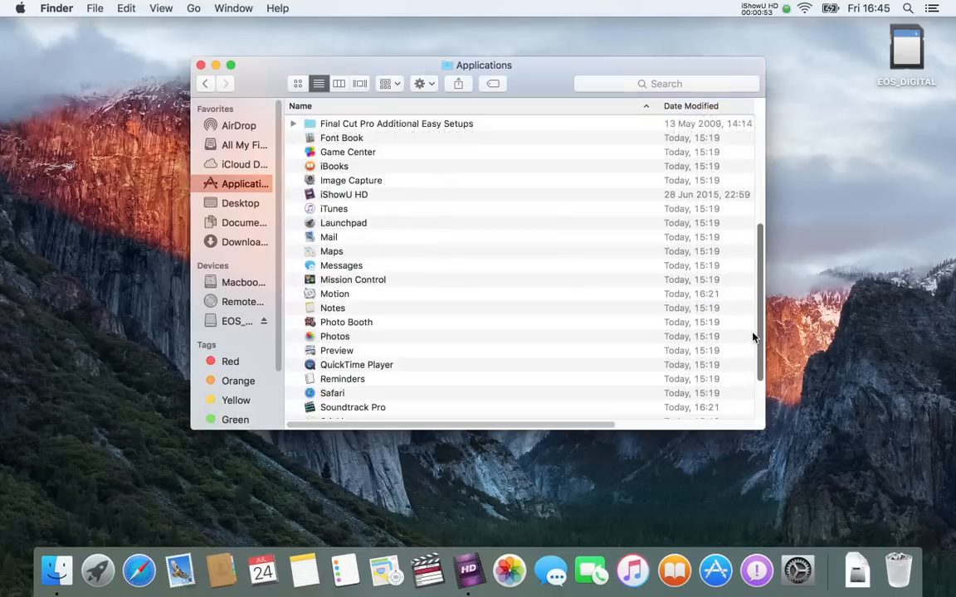
{"action": "double_click", "coordinate": [335, 294]}
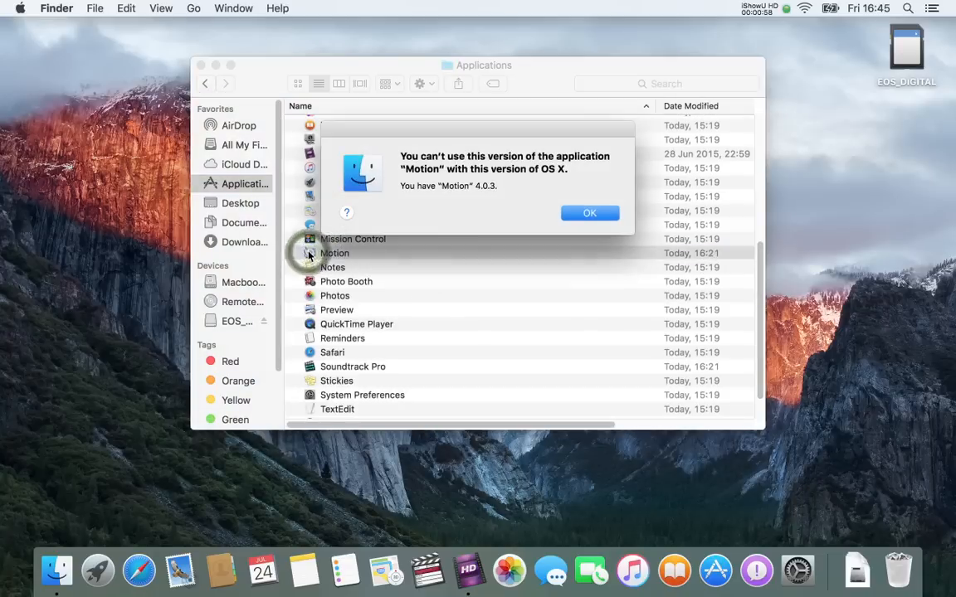
{"action": "left_click", "coordinate": [590, 213]}
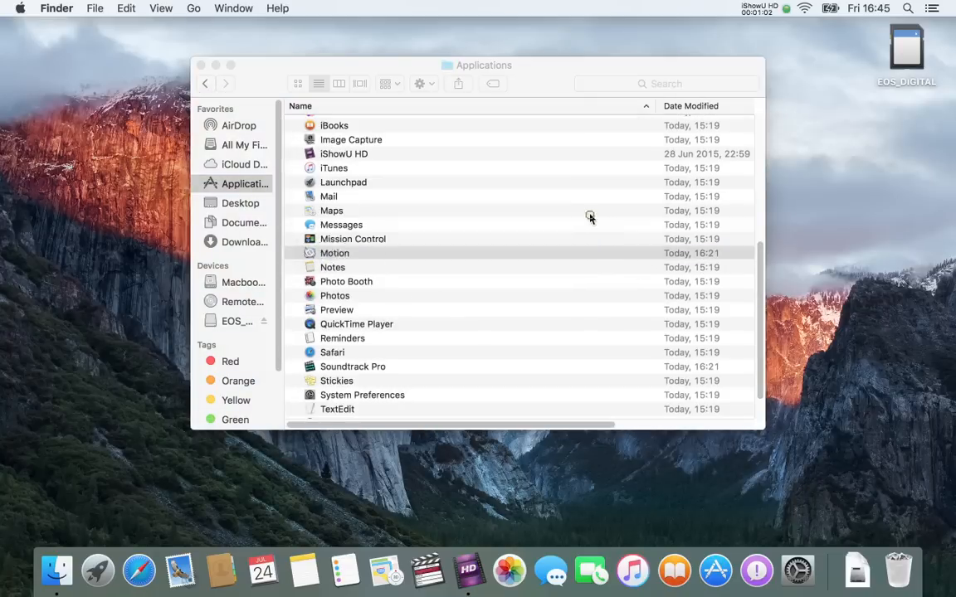